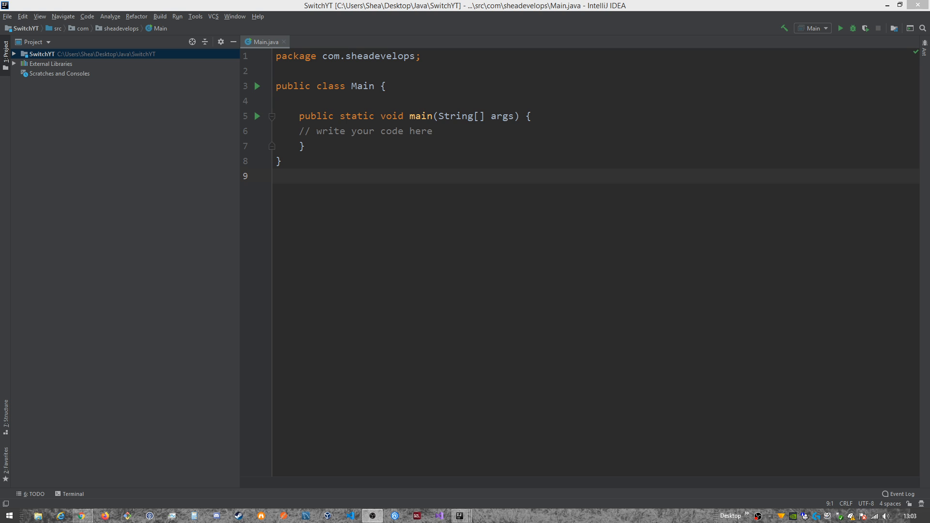
# Step: Delete the placeholder comment and declare int a = 1, char c = 'A', byte b = 2
pyautogui.tripleClick(366, 131)
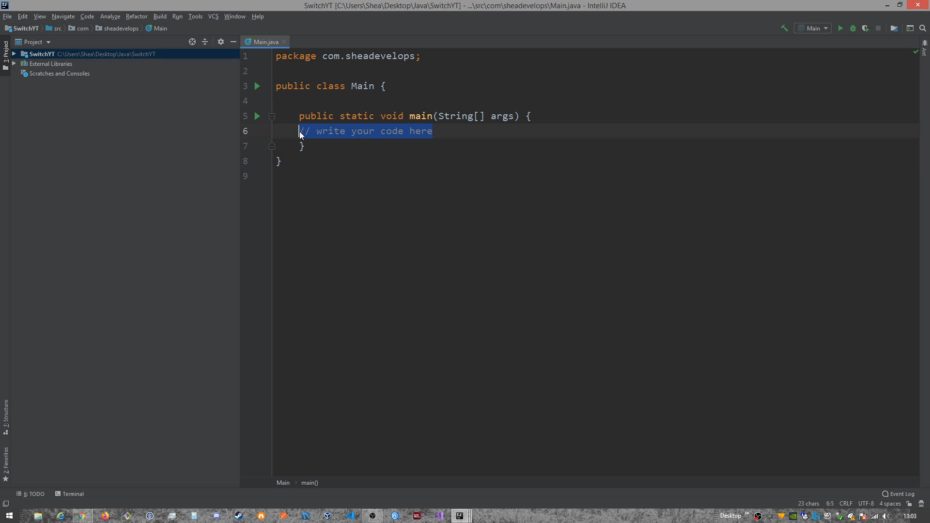
pyautogui.press('Delete')
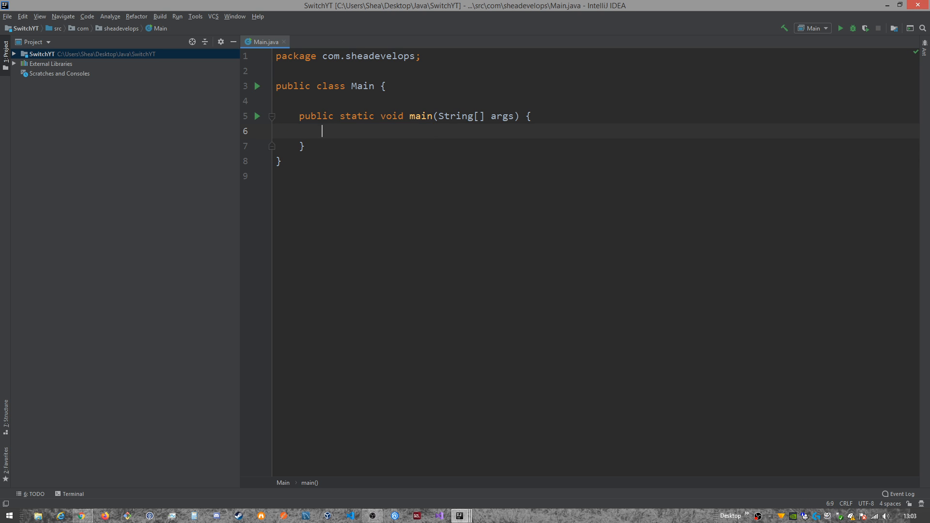
pyautogui.write('int a =')
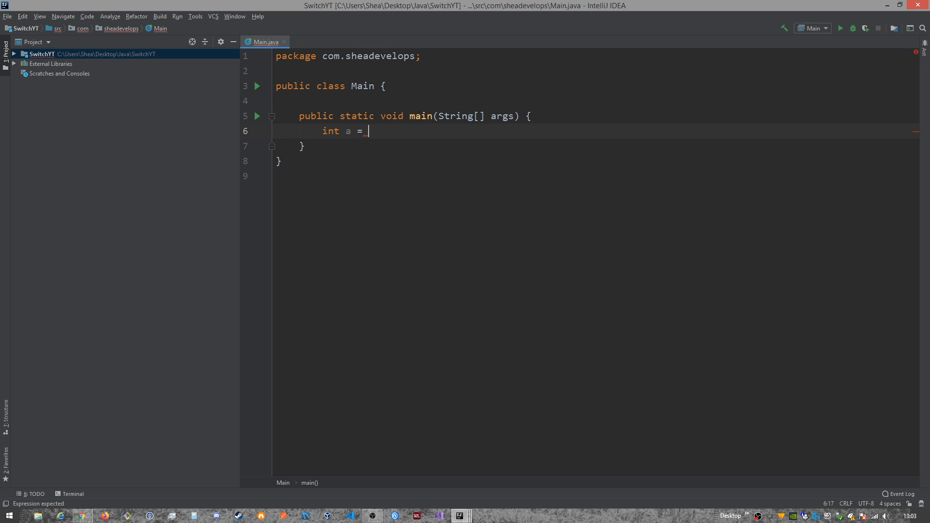
pyautogui.write('1;')
pyautogui.write('char')
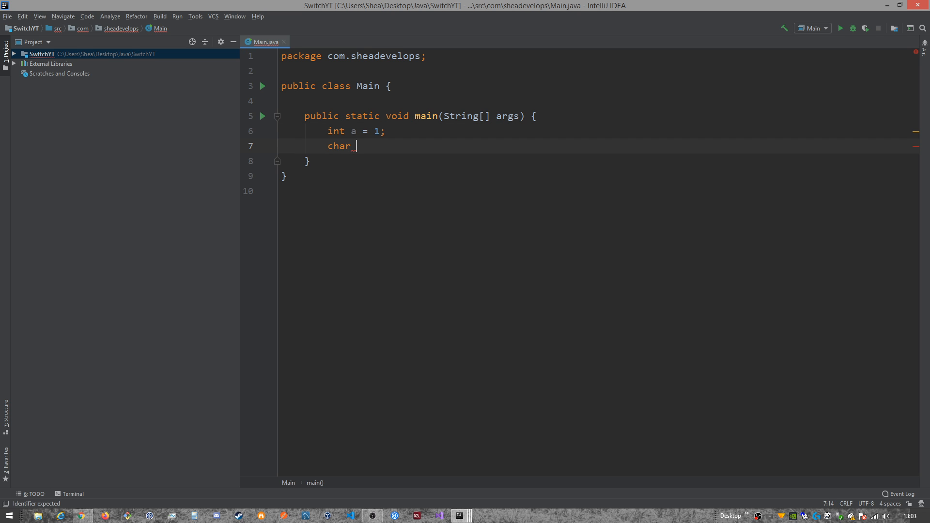
pyautogui.write('c =')
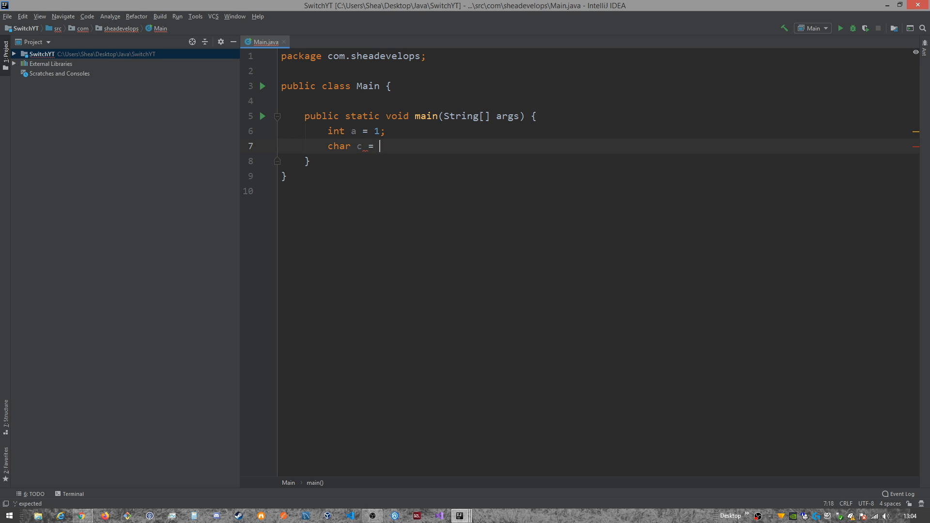
pyautogui.write("'A';")
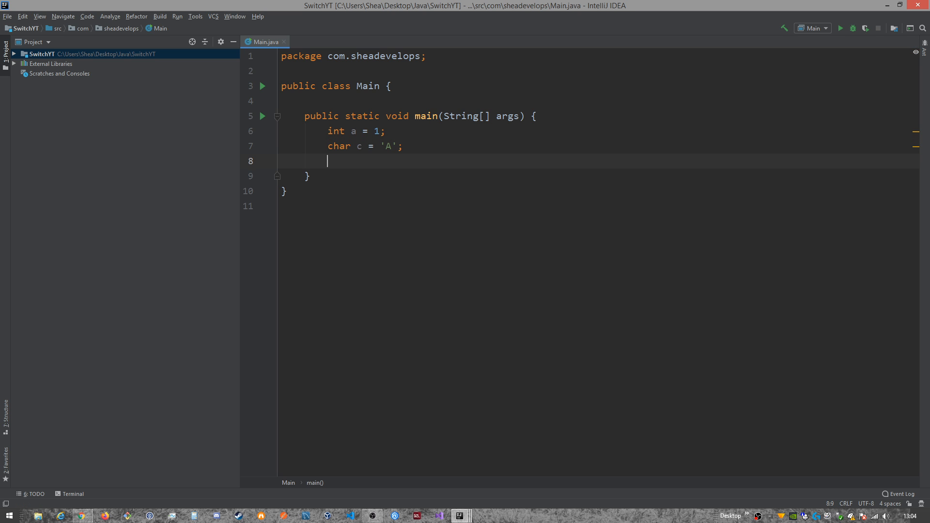
pyautogui.write('byte')
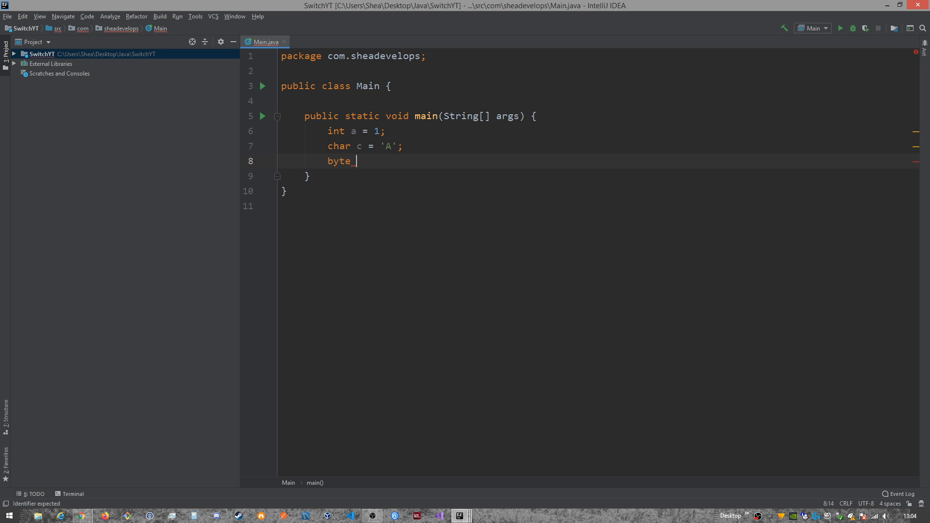
pyautogui.write('b =')
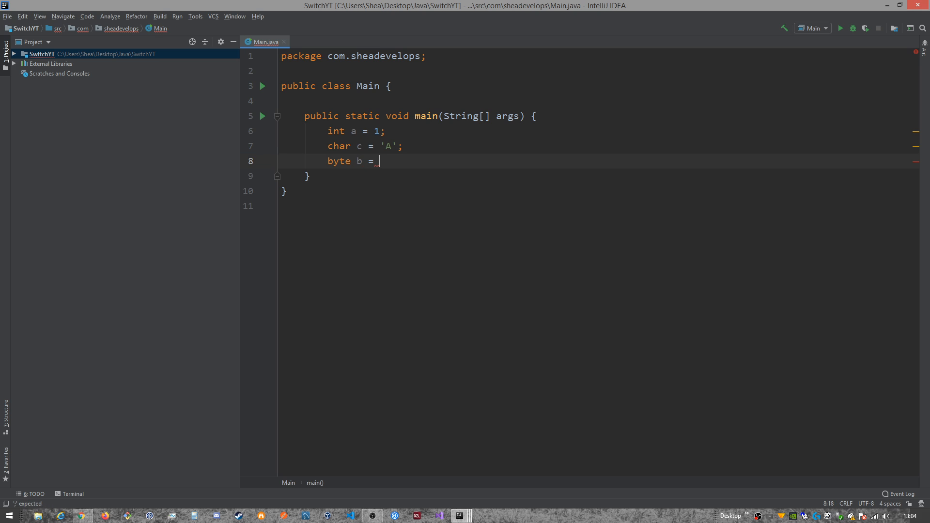
pyautogui.write('2;')
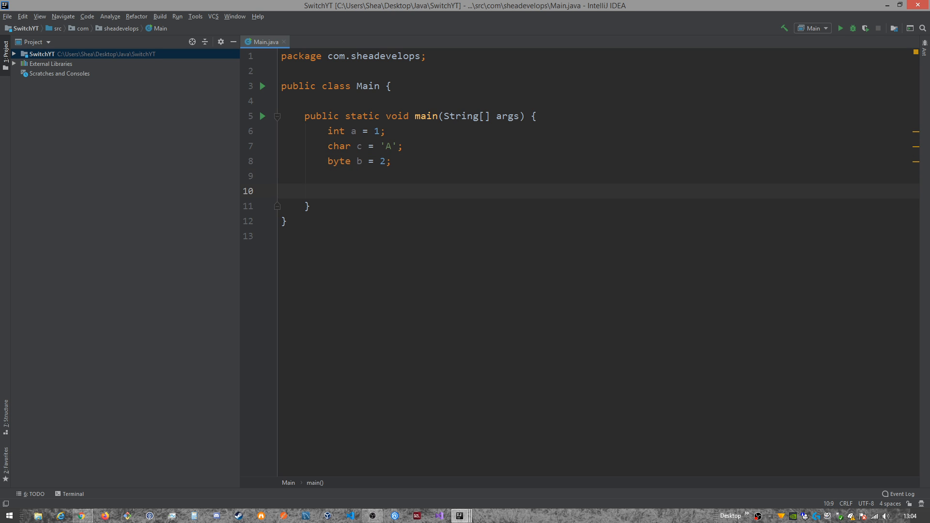
# Step: Write a switch(value) { block below the variables with a case 1: label
pyautogui.write('switch')
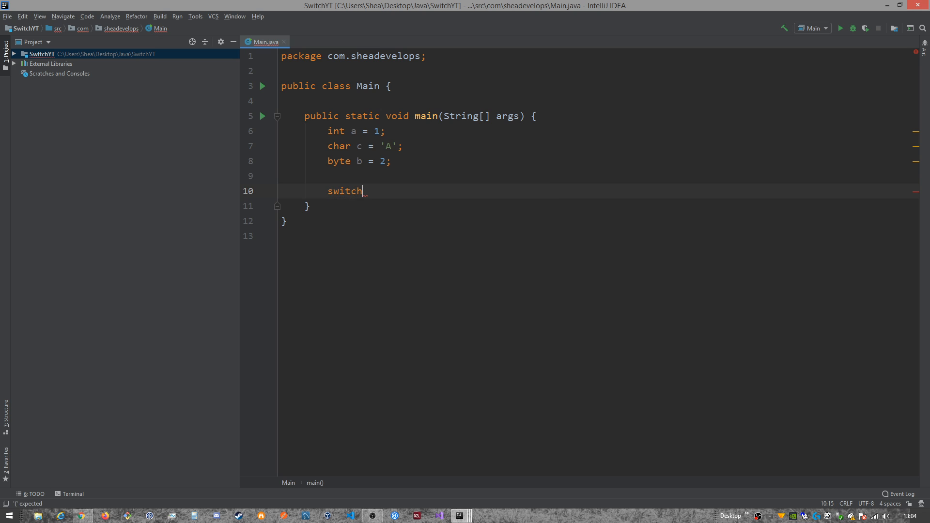
pyautogui.write('()')
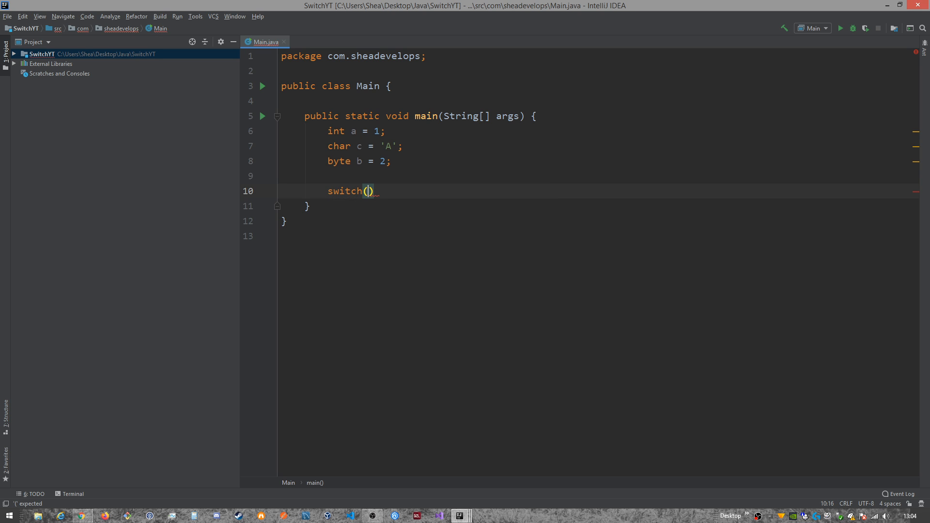
pyautogui.write('value')
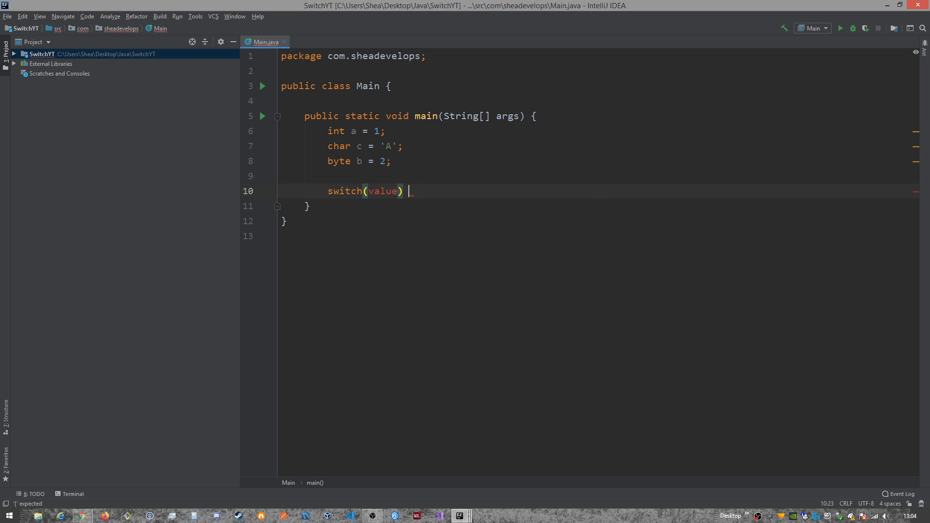
pyautogui.write('{')
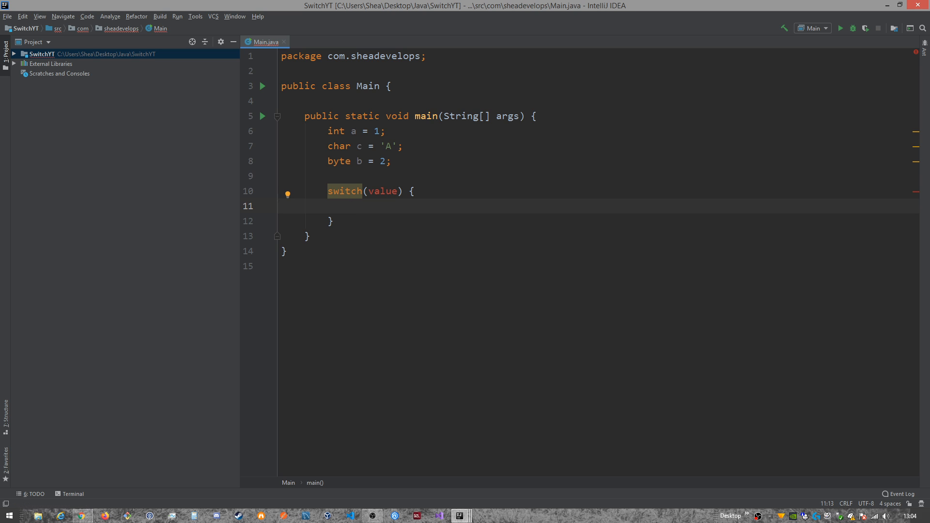
pyautogui.write('case')
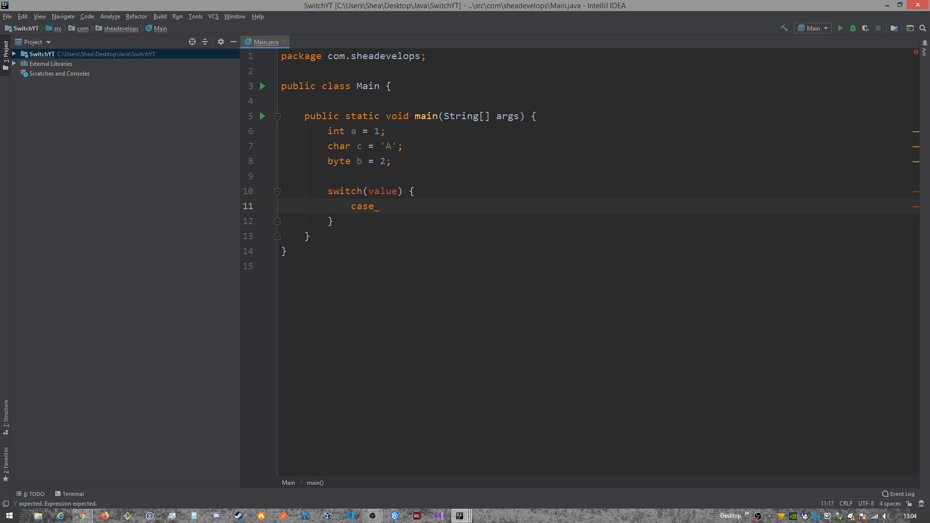
pyautogui.write('1')
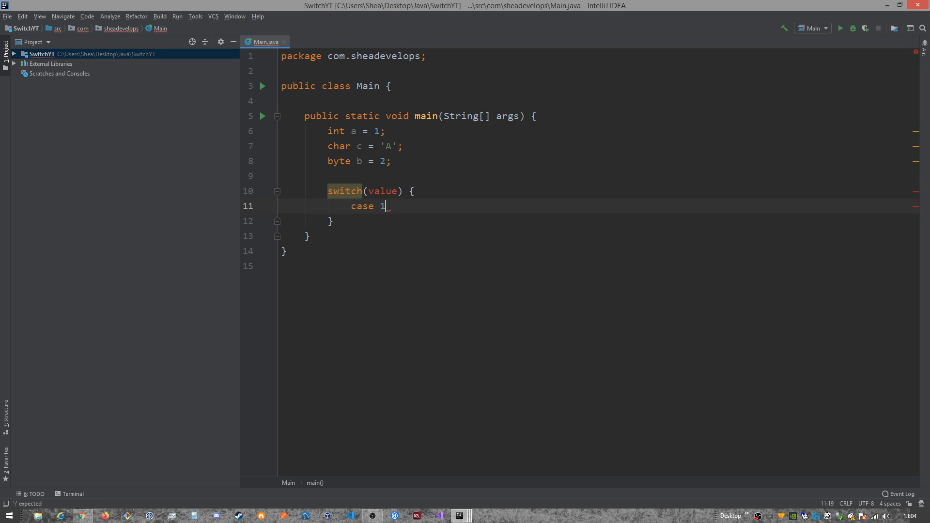
pyautogui.write(':')
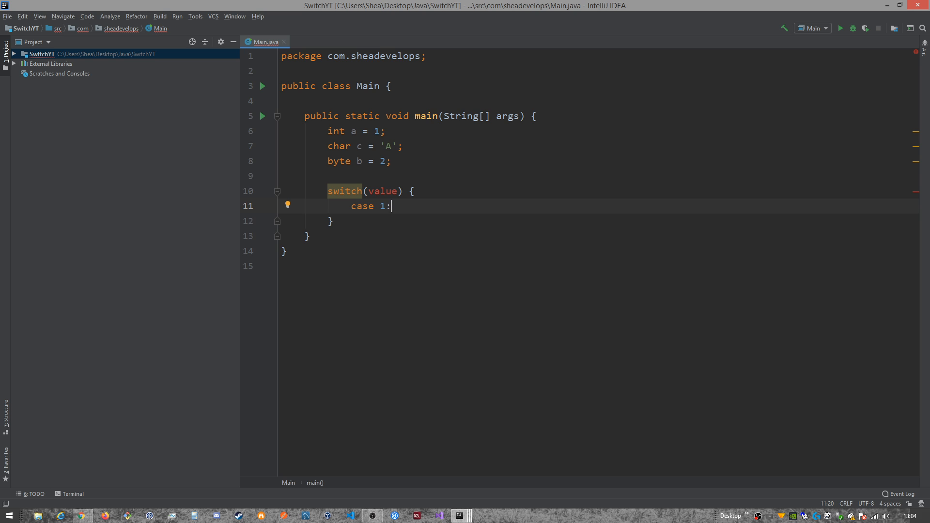
pyautogui.moveTo(280, 133)
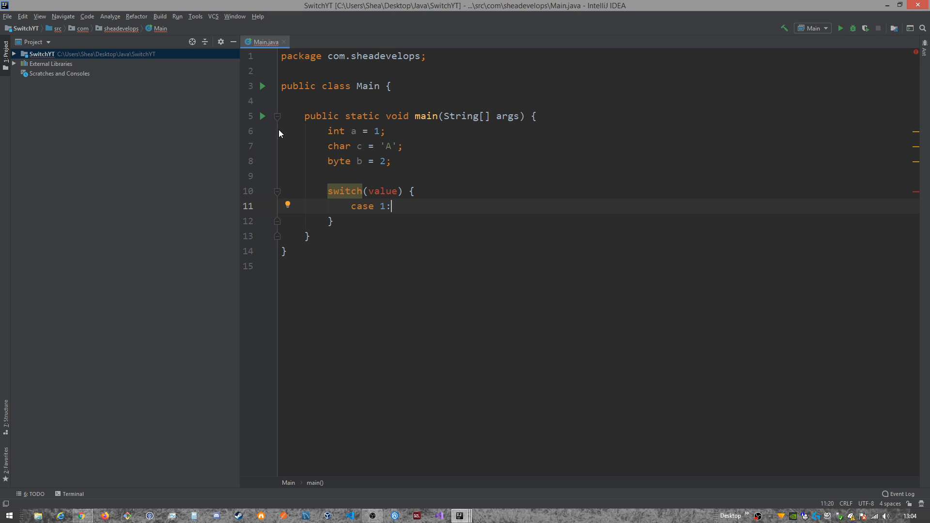
# Step: Switch on a and insert a print statement under case 1
pyautogui.write('a')
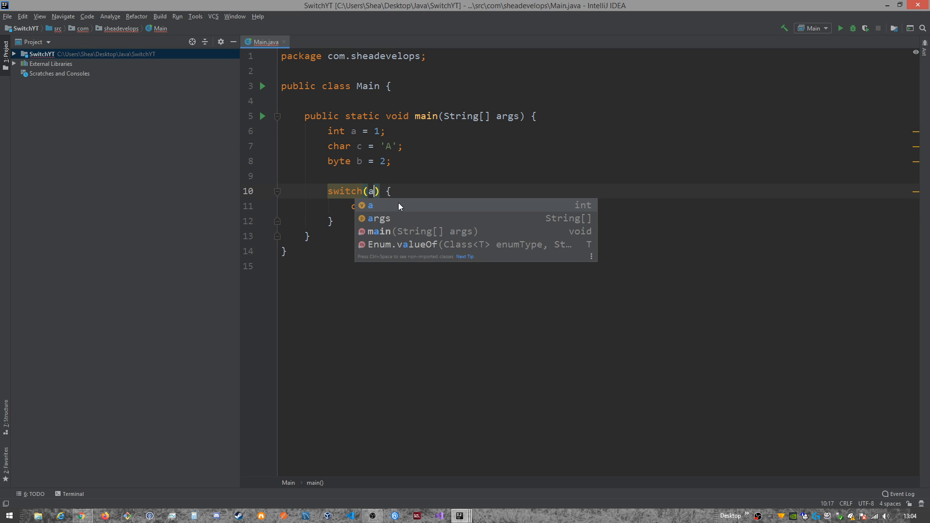
pyautogui.write('case 1:')
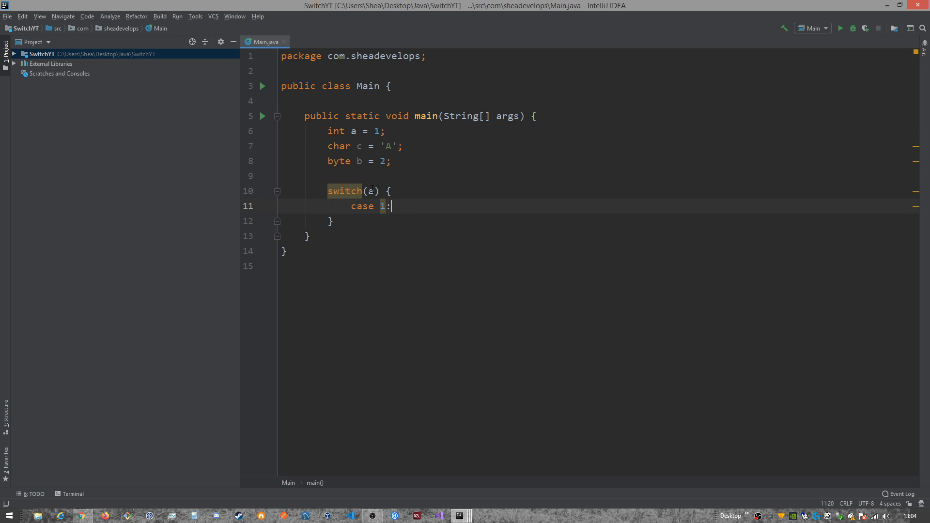
pyautogui.write('spit')
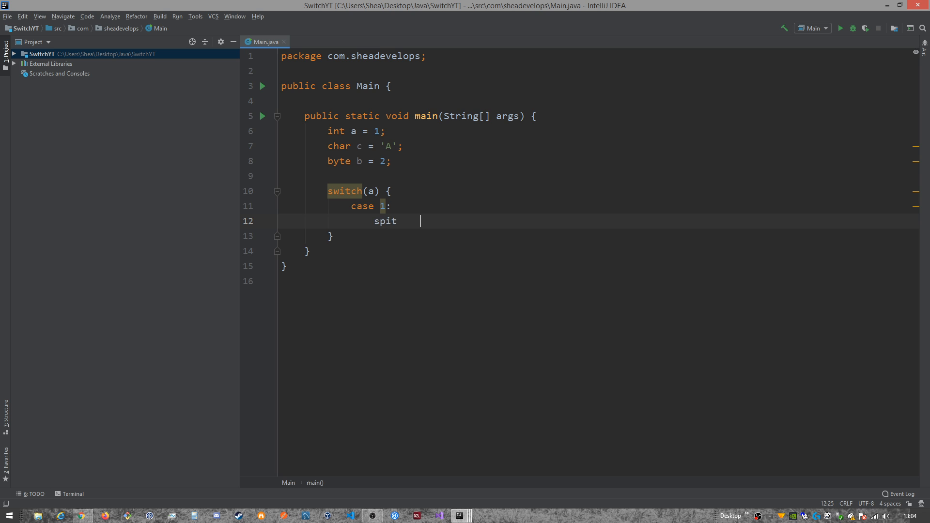
pyautogui.press('BackSpace')
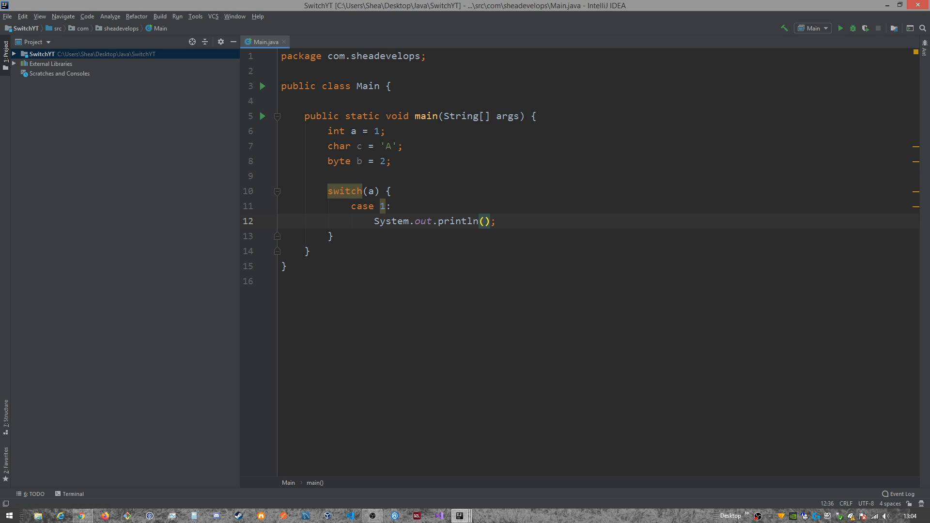
# Step: Write the case 1 message "The value is 1" inside println
pyautogui.write("'T'")
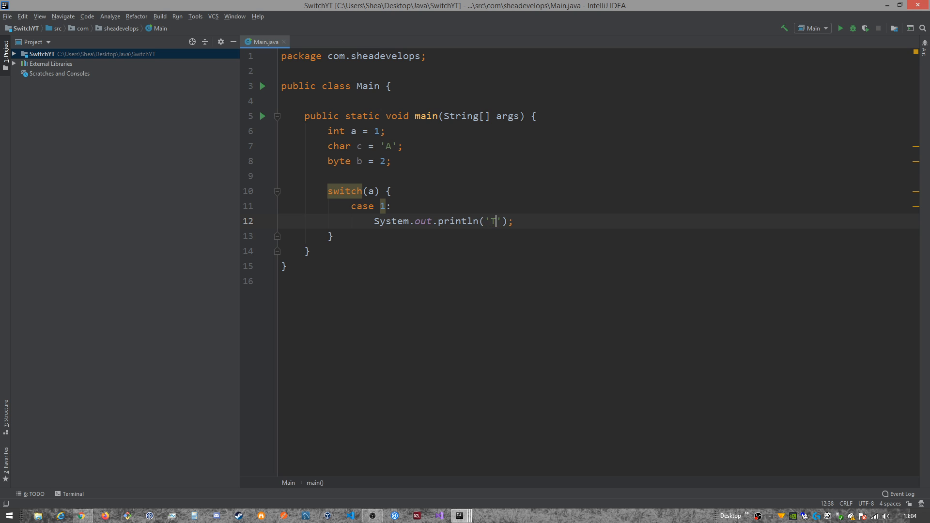
pyautogui.write('he value was')
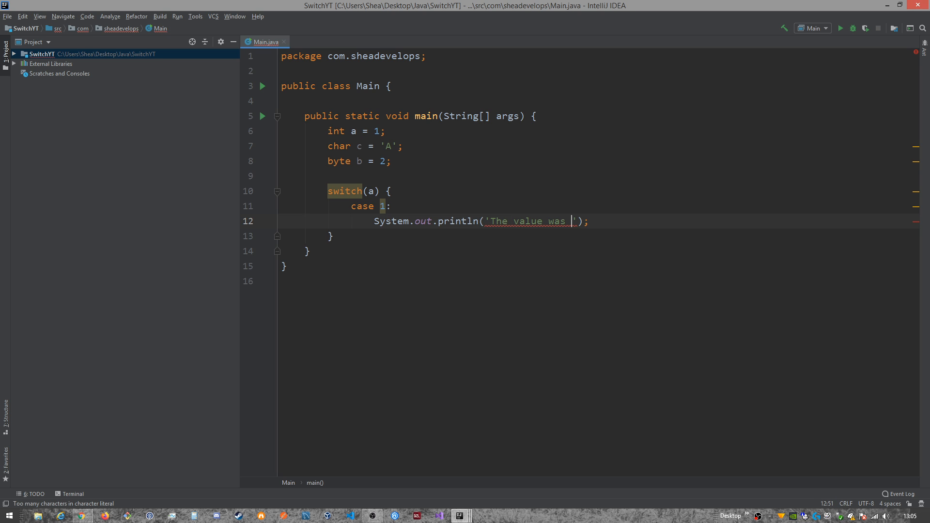
pyautogui.write('1')
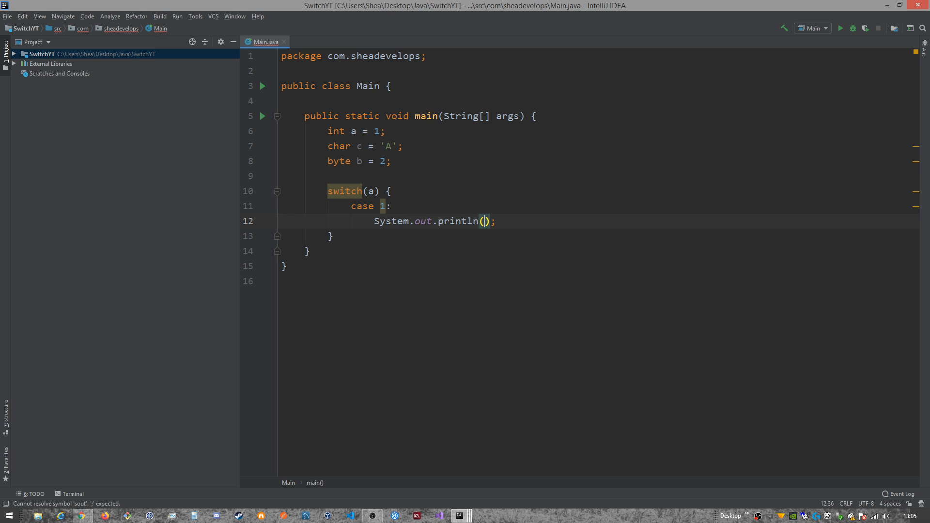
pyautogui.write('"Y"')
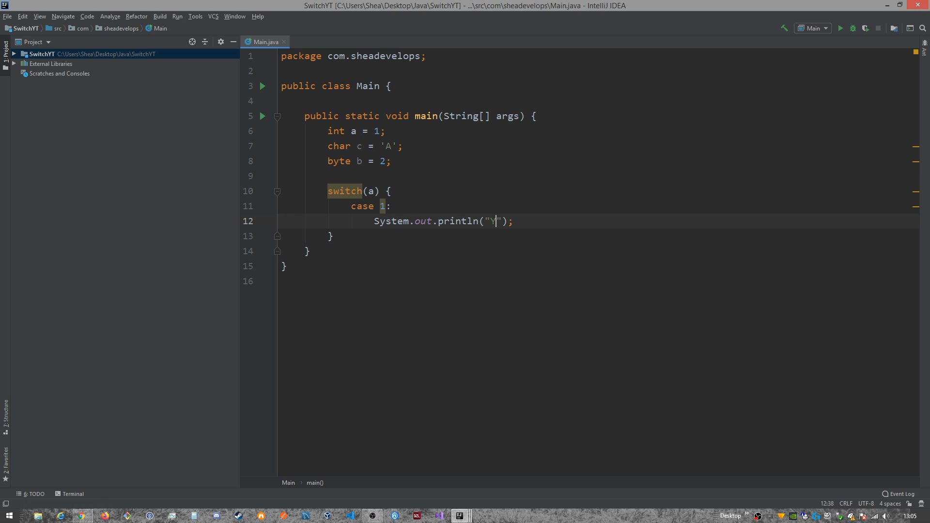
pyautogui.write('The out')
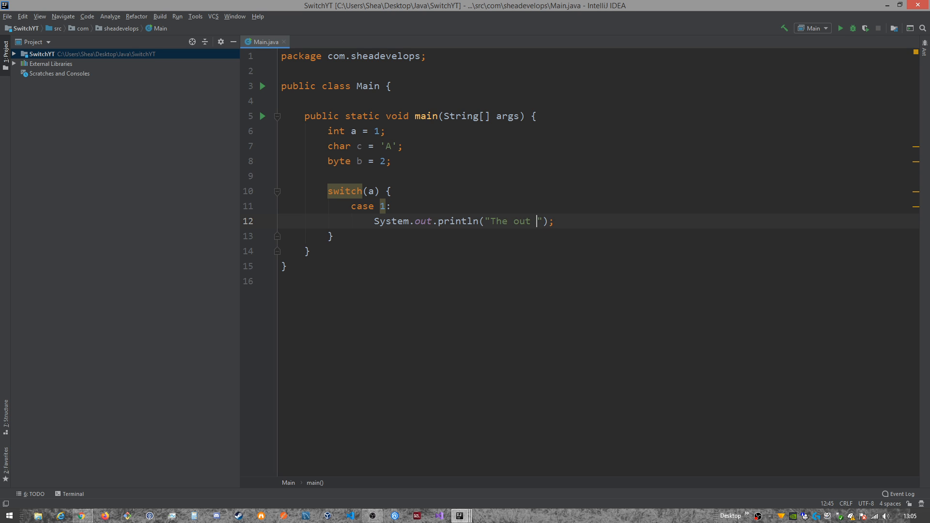
pyautogui.write('value is')
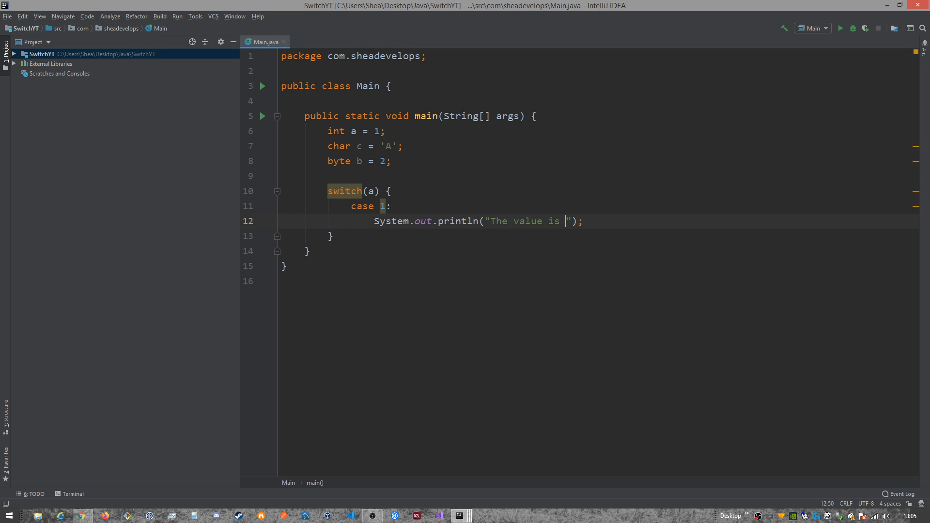
pyautogui.write('1')
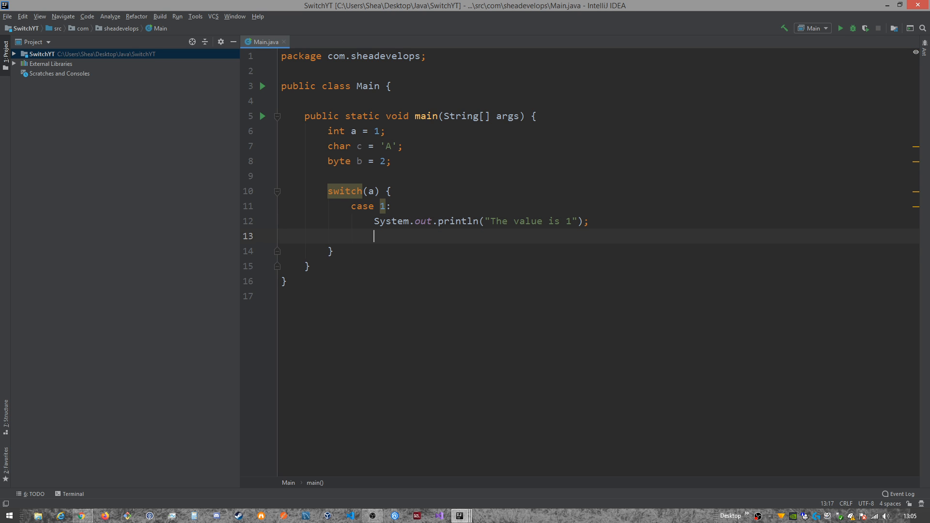
# Step: Add break; to case 1, System.out.println("End!") after the switch, and a case 2 label
pyautogui.write('break;')
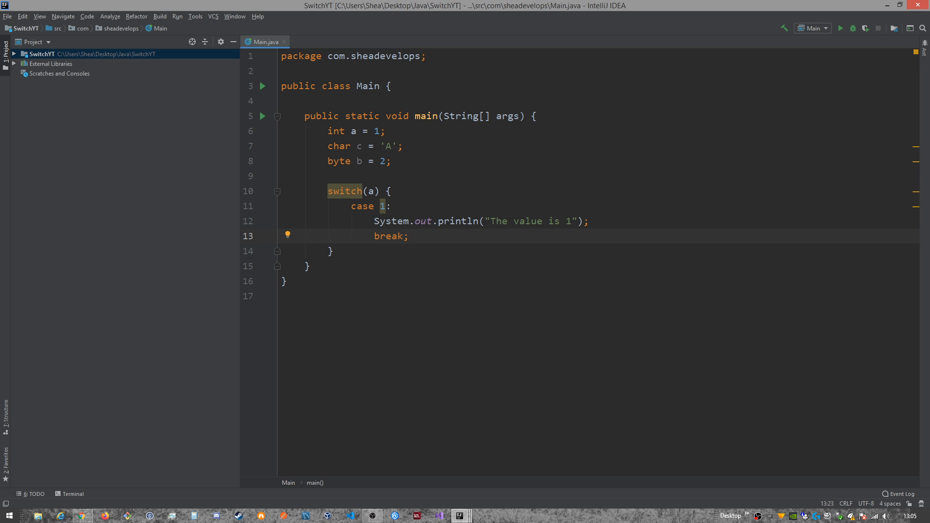
pyautogui.press('enter')
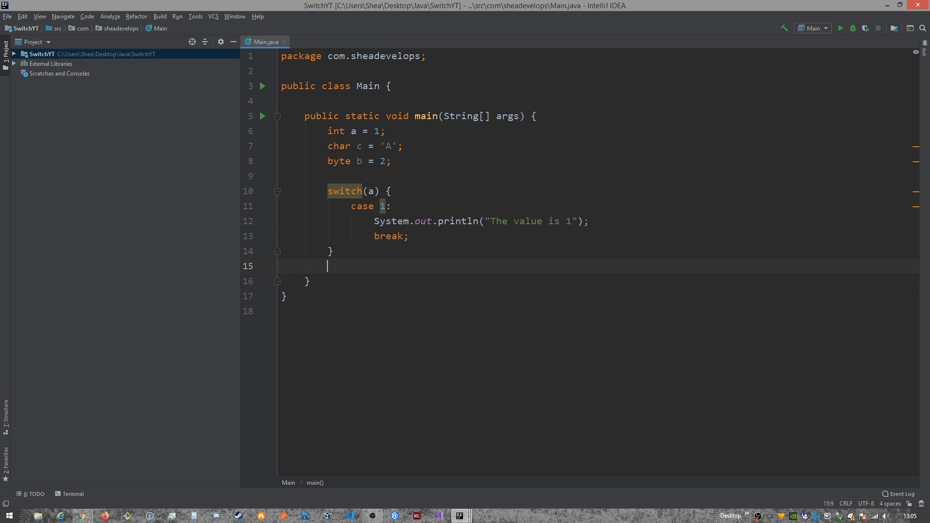
pyautogui.write('System.out.println();')
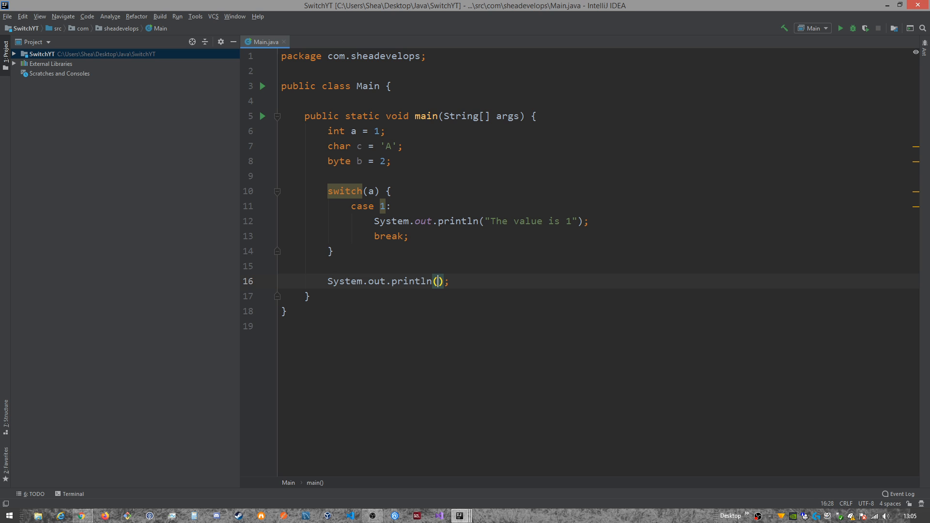
pyautogui.write('"')
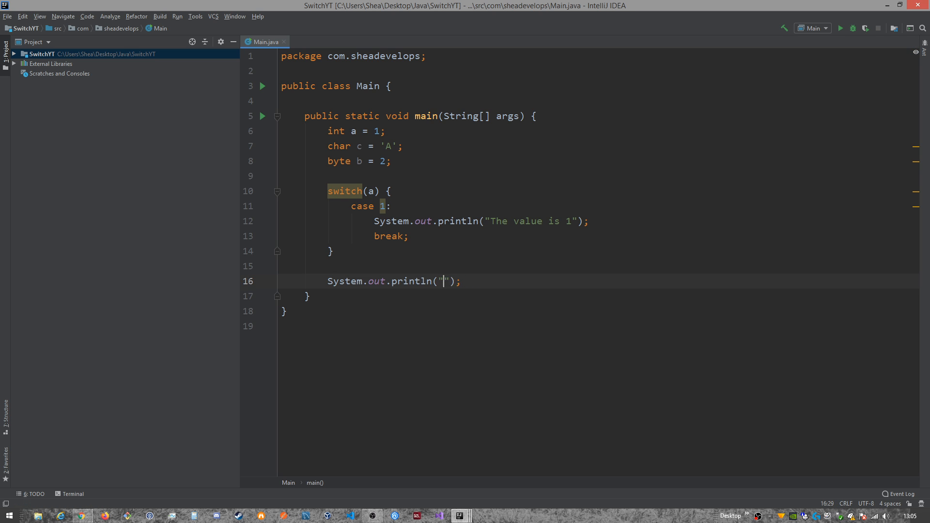
pyautogui.write('End!')
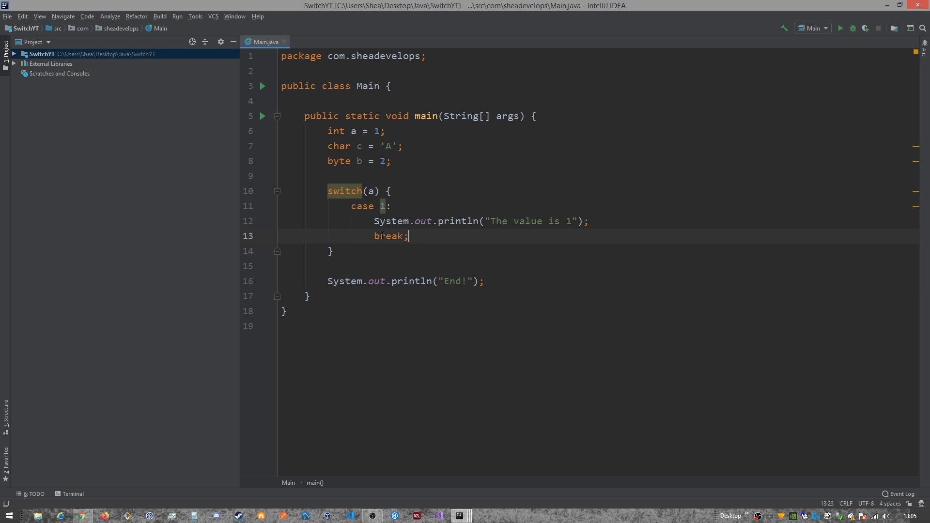
pyautogui.write('case 2:')
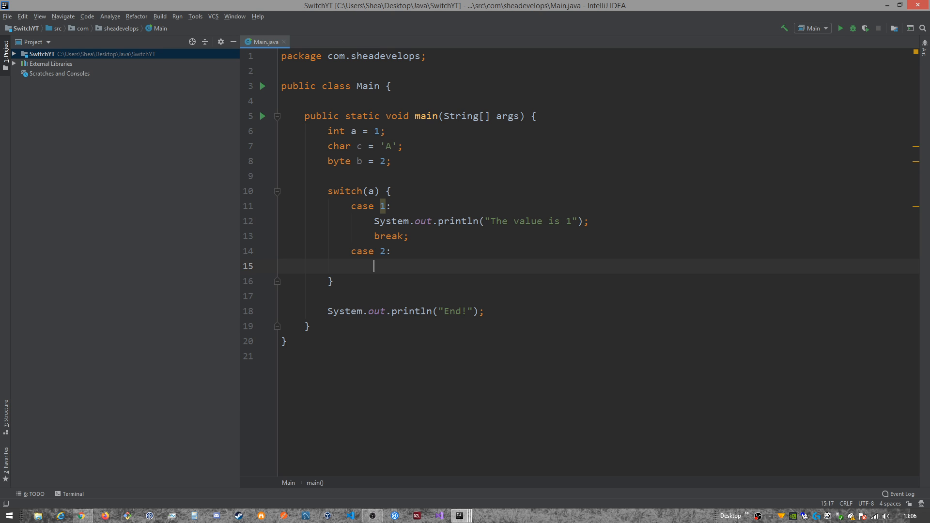
# Step: Make case 2 print "The value is 2" and begin a default label below
pyautogui.write('System.out.println()')
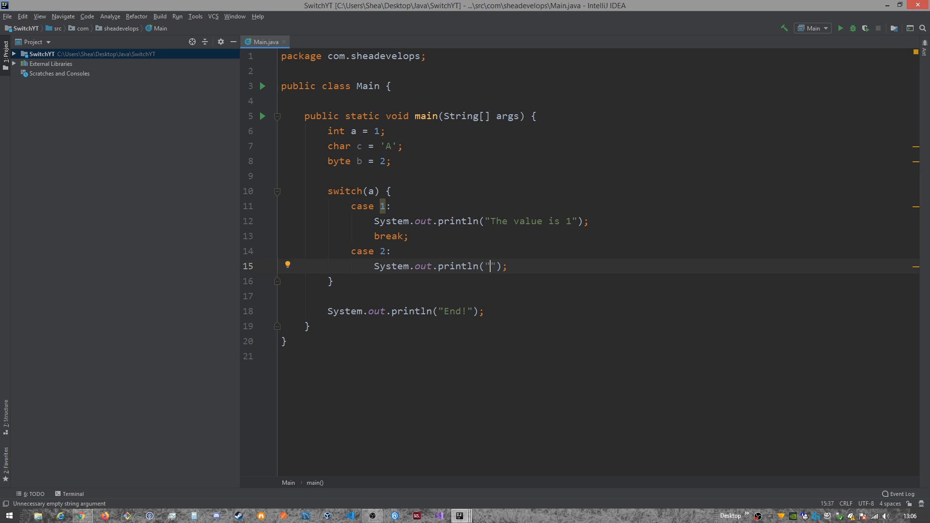
pyautogui.write('The value is 2')
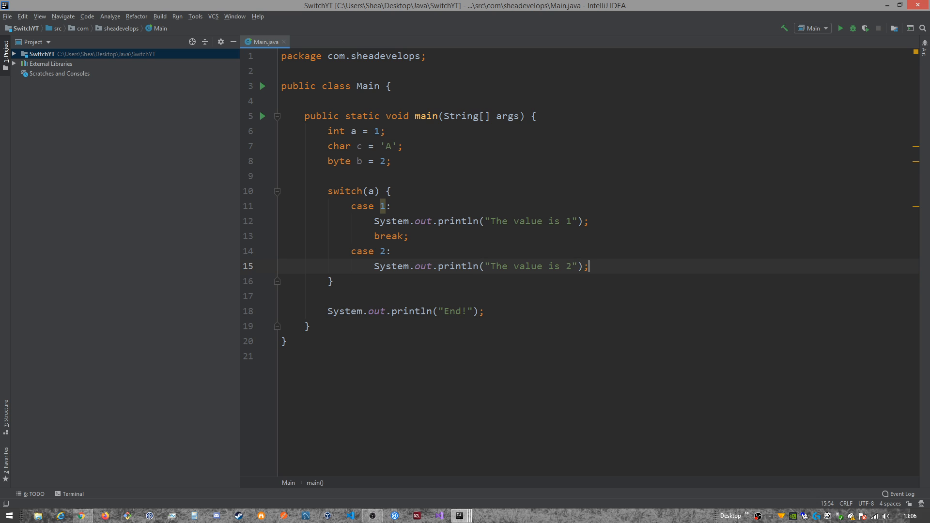
pyautogui.press('Enter')
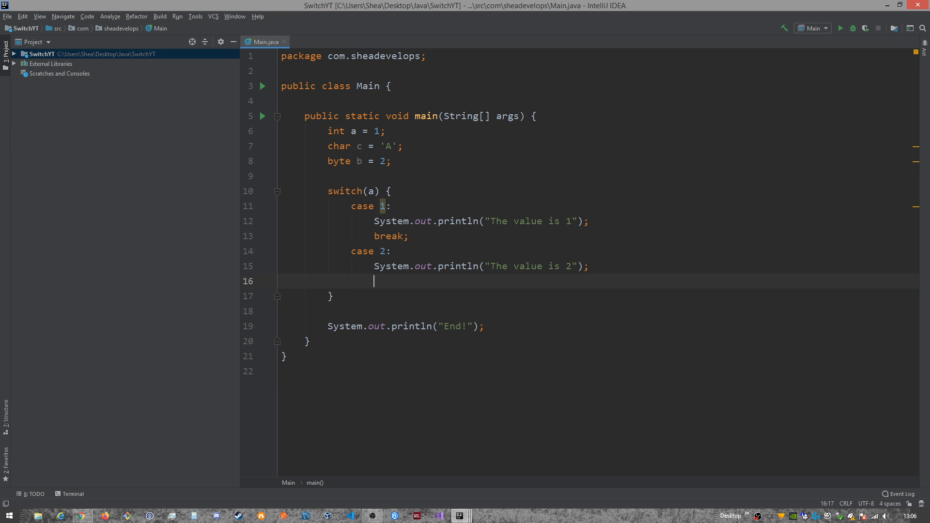
pyautogui.write('default:')
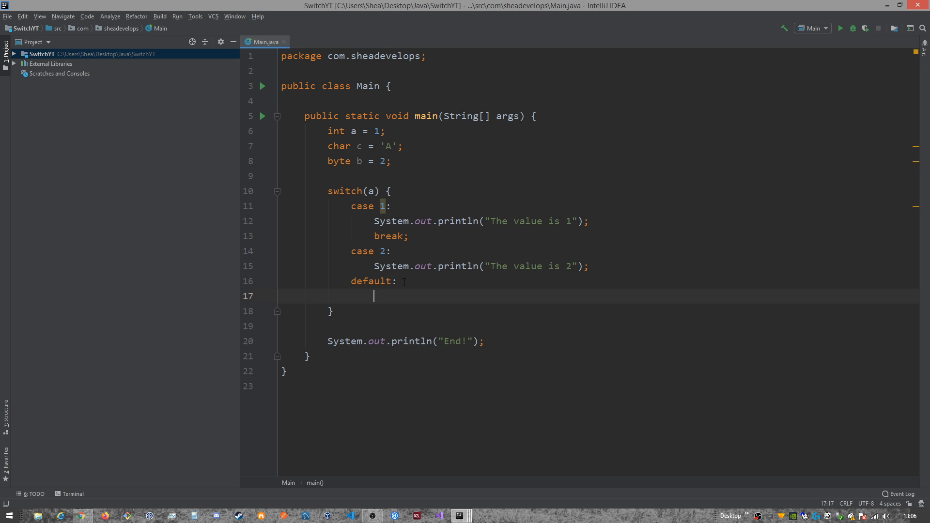
# Step: Have default print "This is the default statement." followed by break;
pyautogui.write('s')
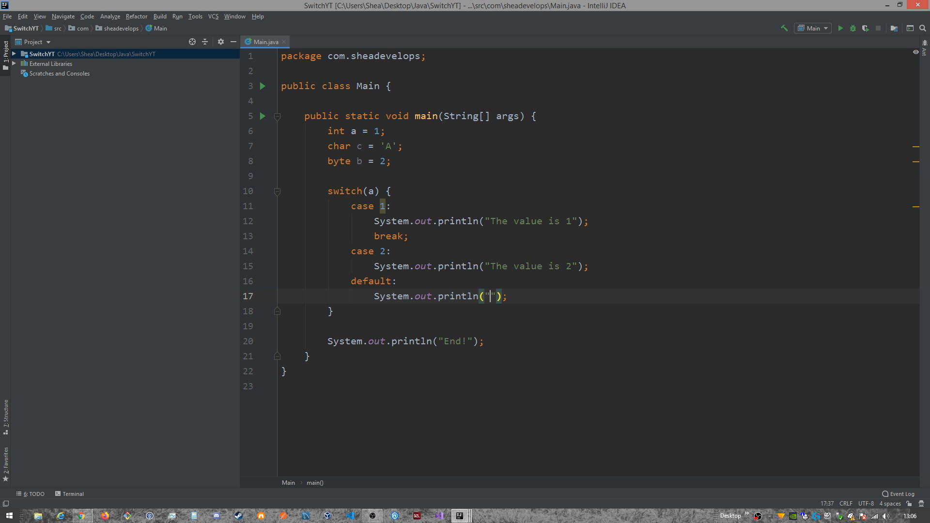
pyautogui.write('This is the default s')
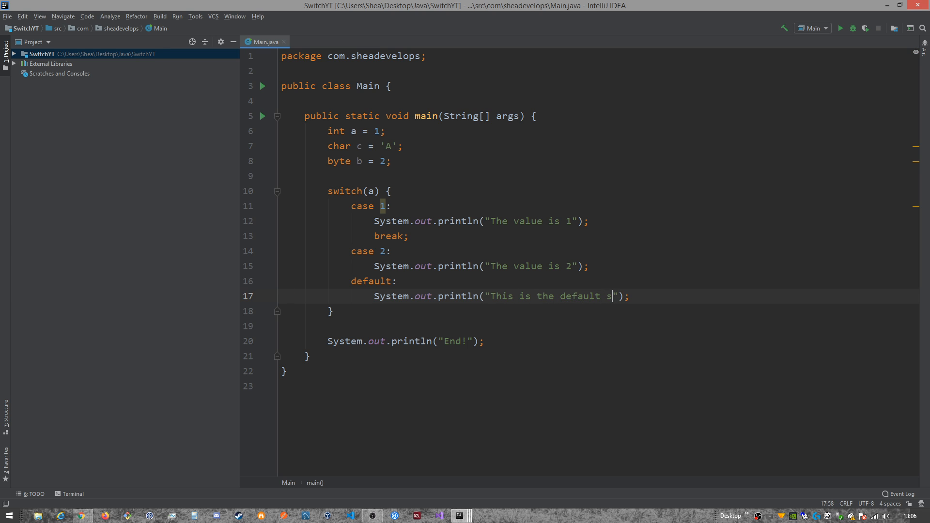
pyautogui.write('tatement.')
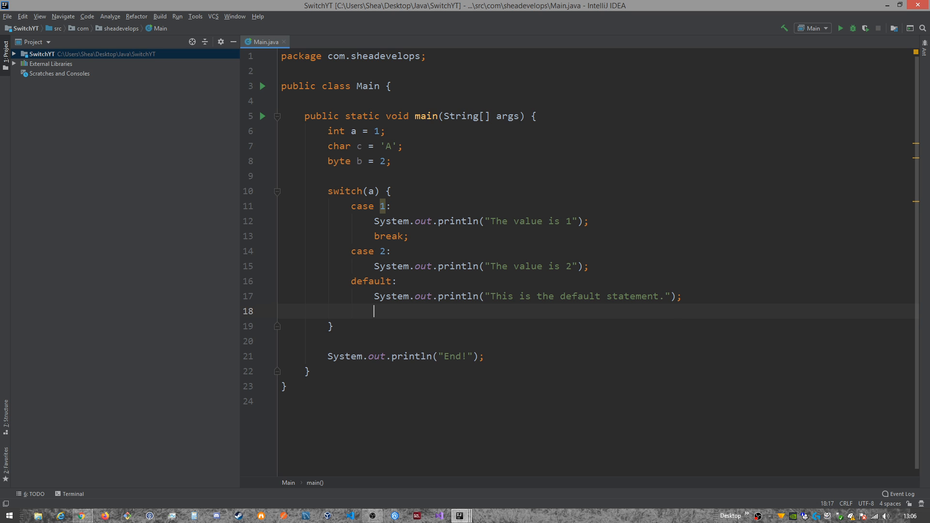
pyautogui.write('break1')
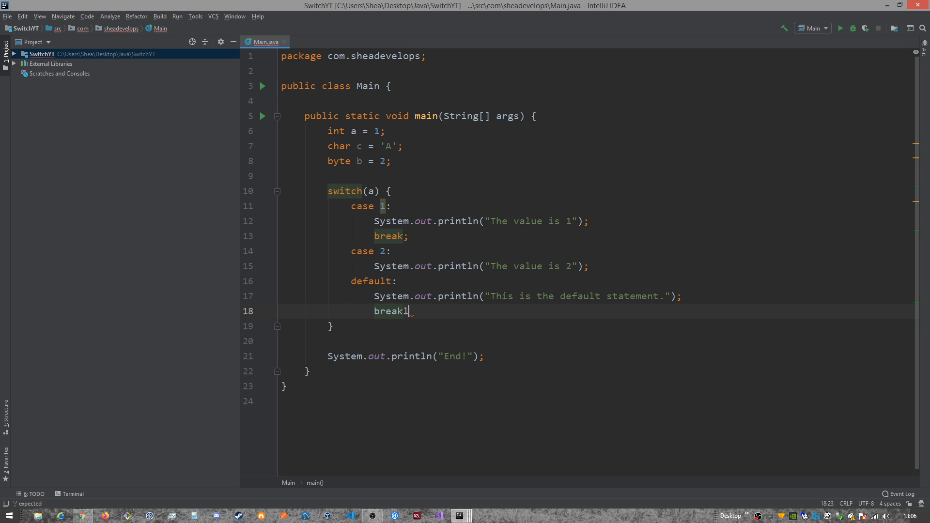
pyautogui.write(';')
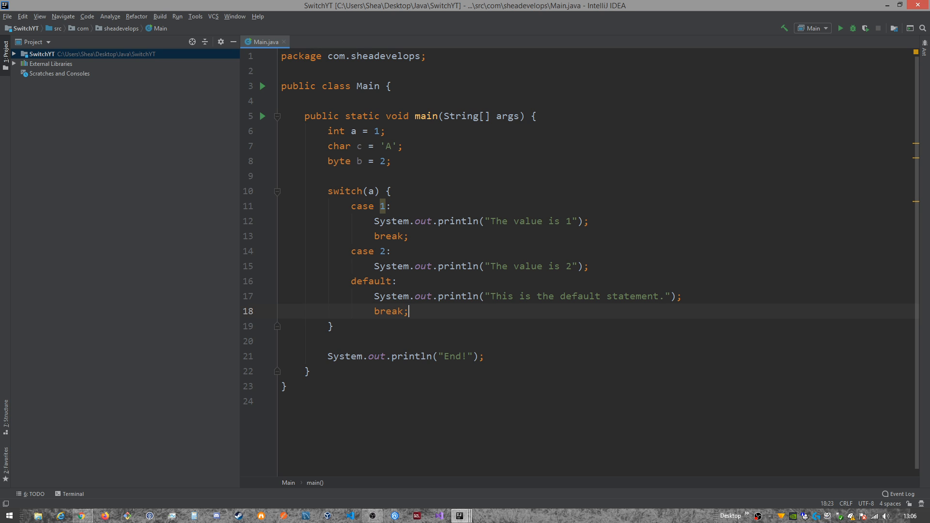
pyautogui.moveTo(546, 358)
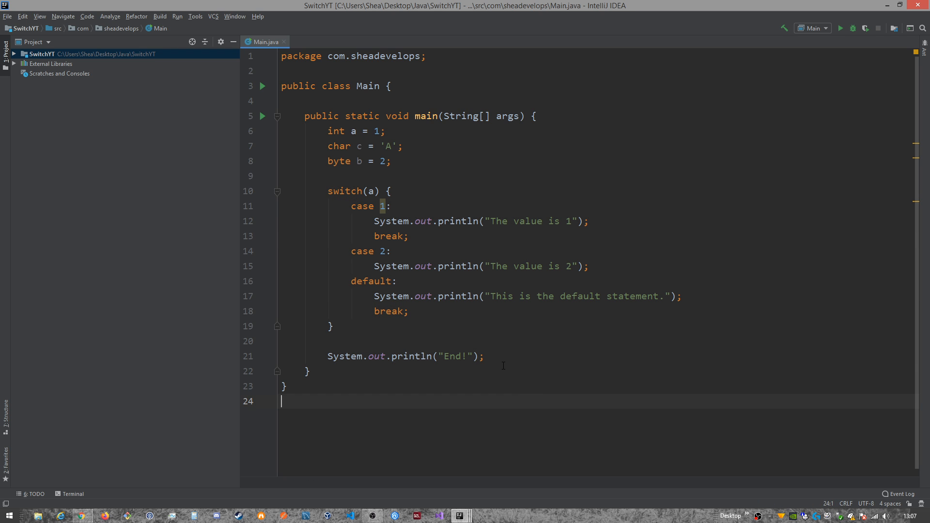
# Step: Run Main and check the output "The value is 1" then "End!"
pyautogui.click(853, 28)
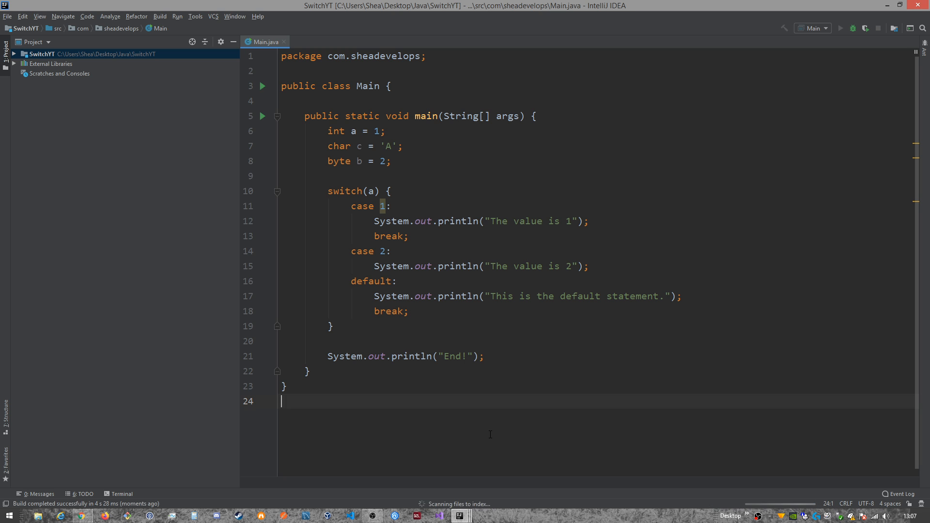
pyautogui.click(839, 28)
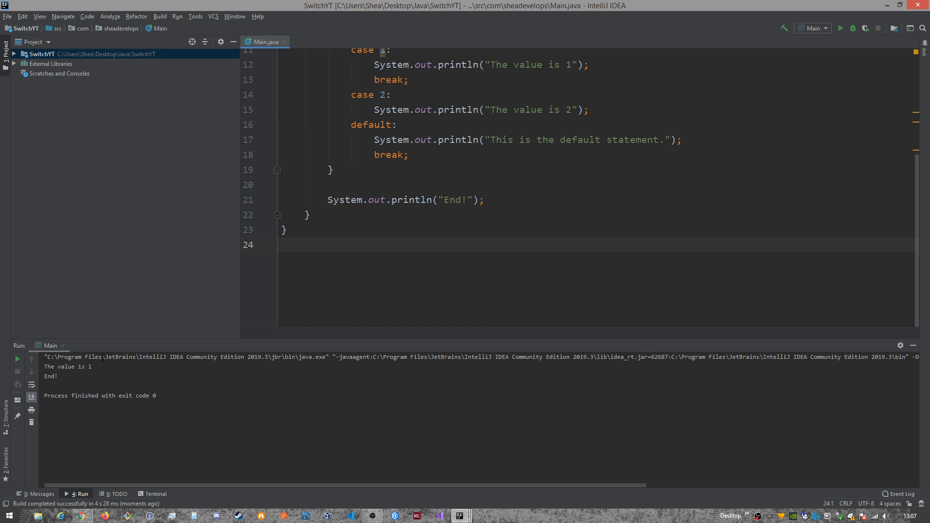
pyautogui.moveTo(42, 366); pyautogui.dragTo(66, 375)
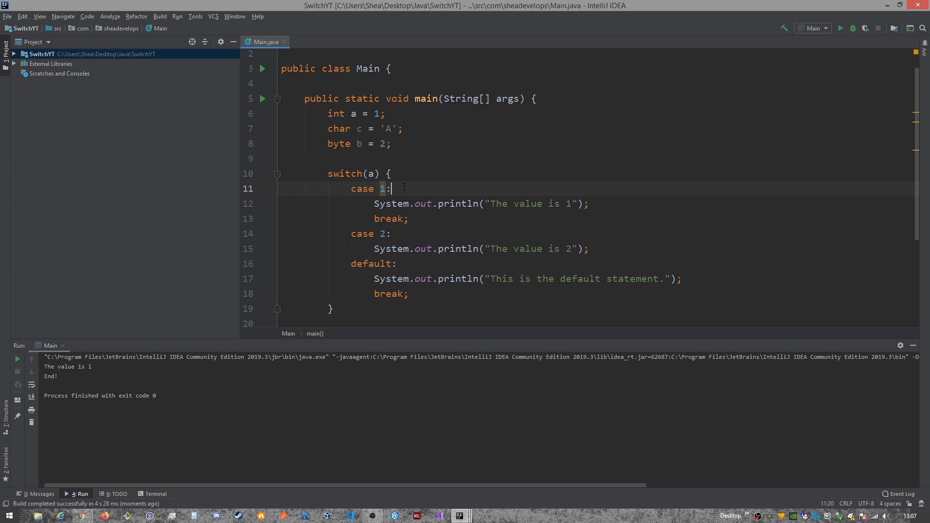
# Step: Add case 3: and case 4: labels beneath case 2
pyautogui.click(393, 233)
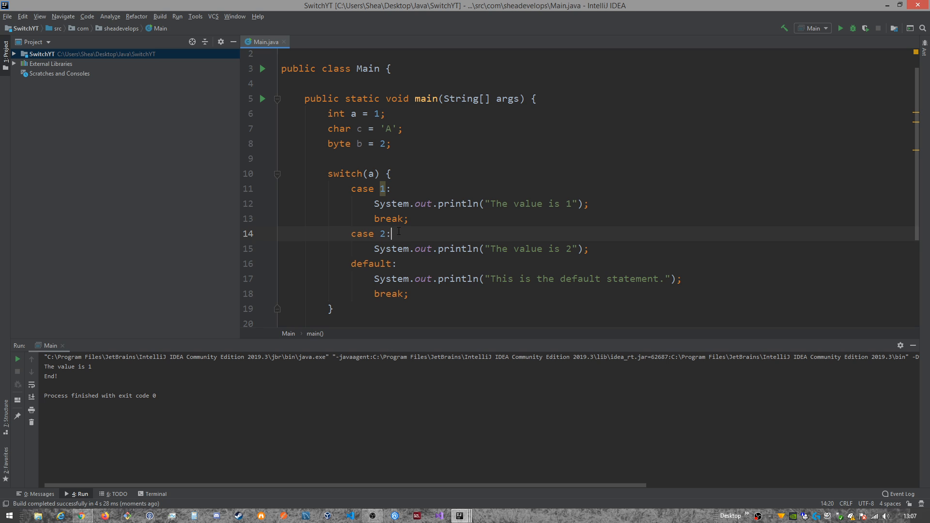
pyautogui.press('enter')
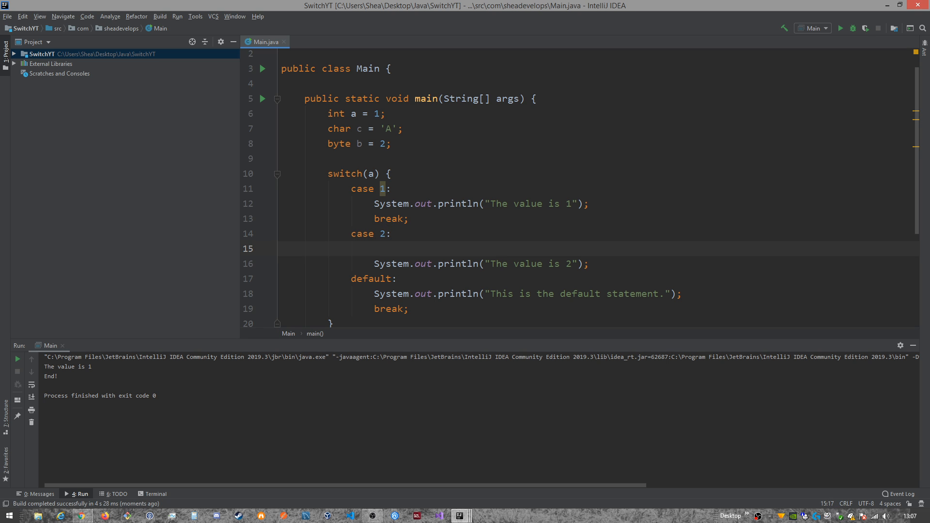
pyautogui.write('case')
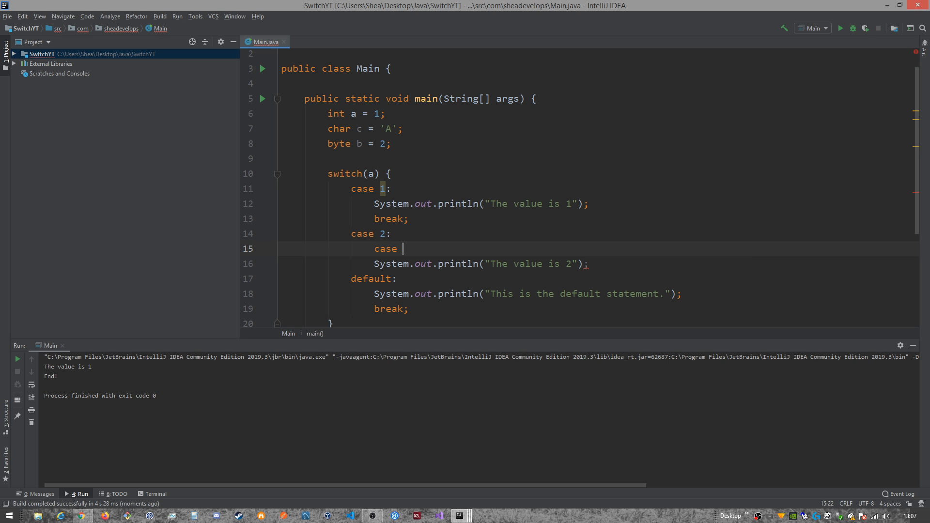
pyautogui.write('3:')
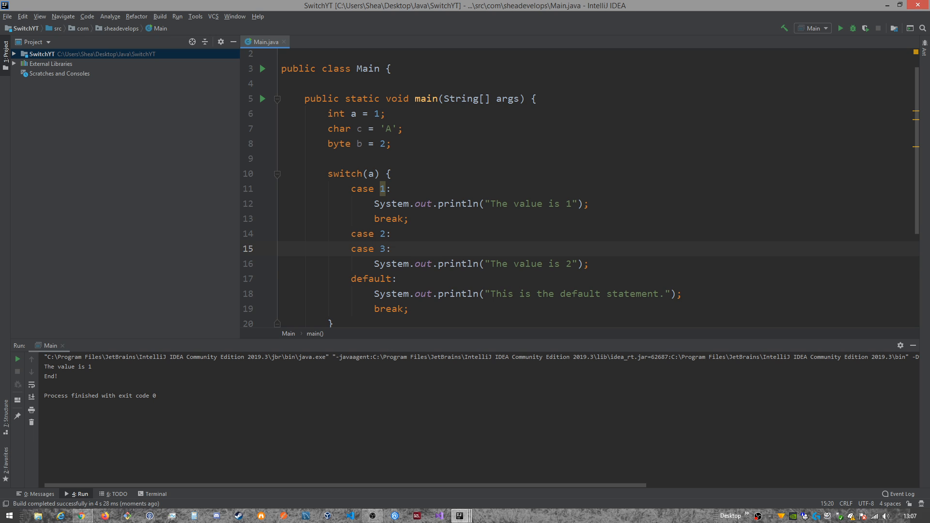
pyautogui.write('case 4:')
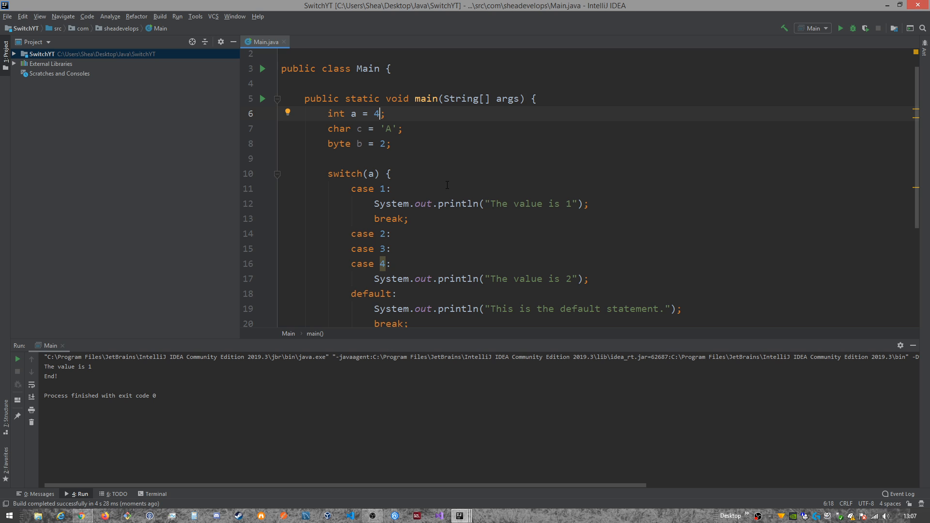
# Step: Set a to 3, change the message to "The value is 2, 3, or 4", add break
pyautogui.write('3')
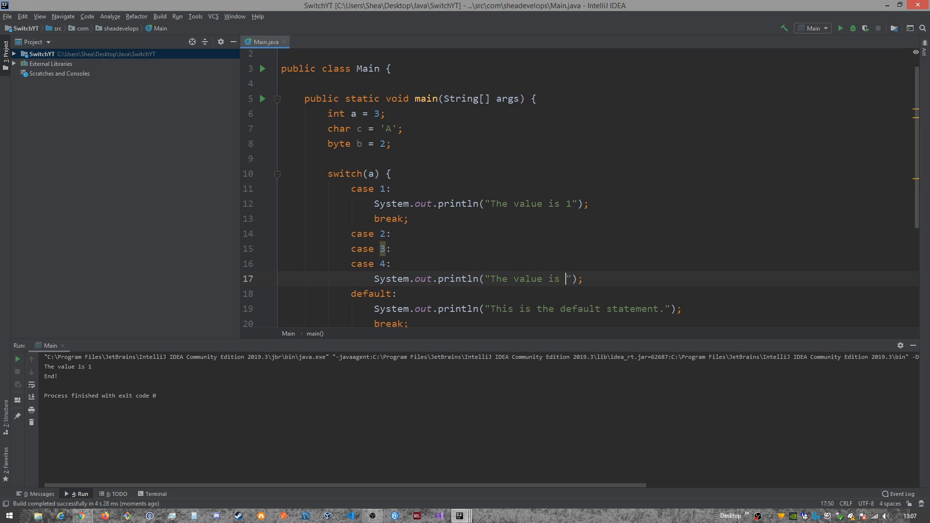
pyautogui.write('2, 3, or 4')
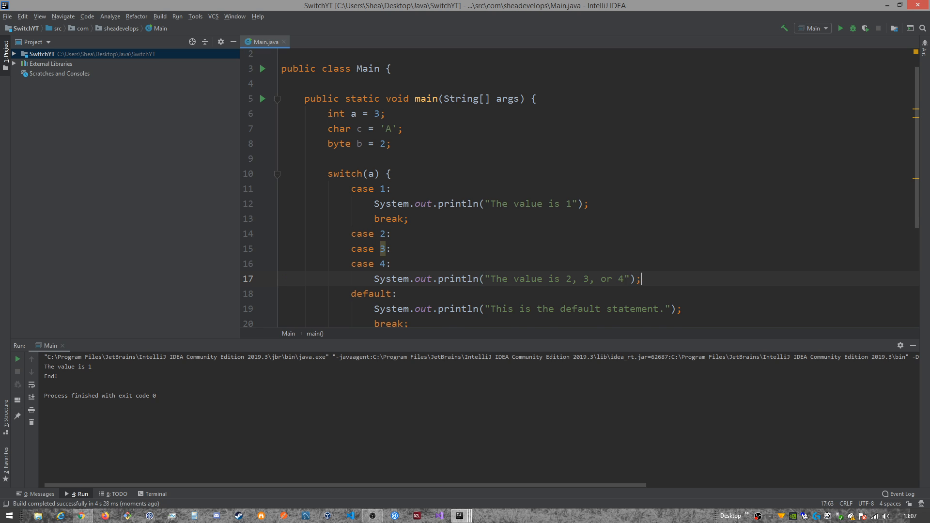
pyautogui.write('break;')
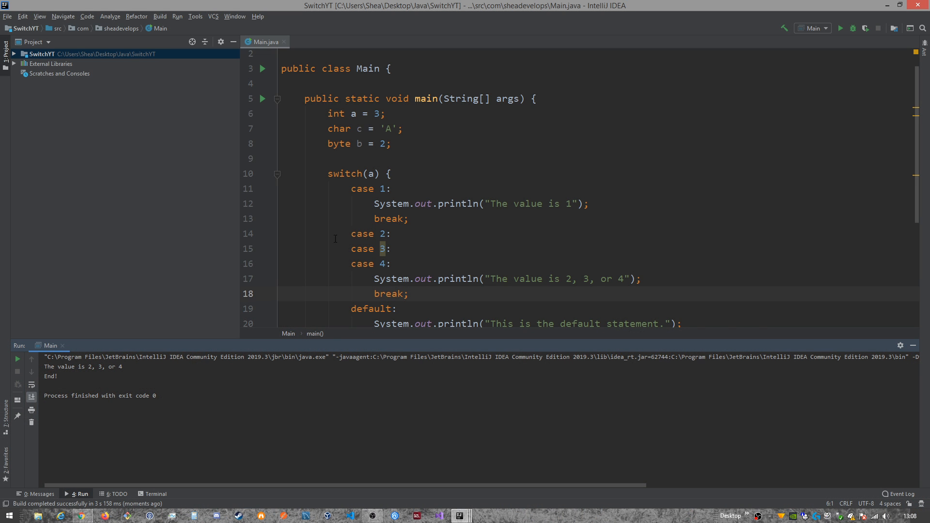
# Step: Highlight the grouped case 2–4 lines, then open a blank line after byte b = 2
pyautogui.moveTo(349, 233); pyautogui.dragTo(408, 293)
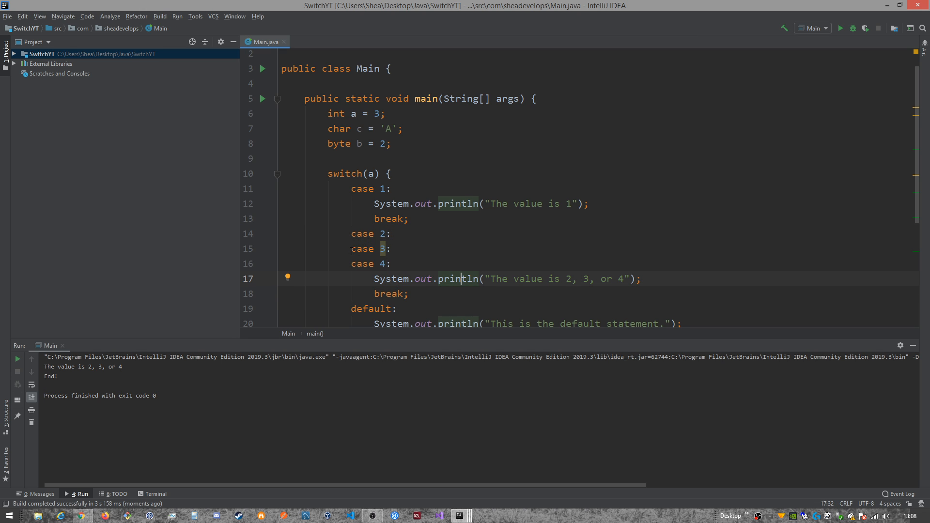
pyautogui.tripleClick(362, 248)
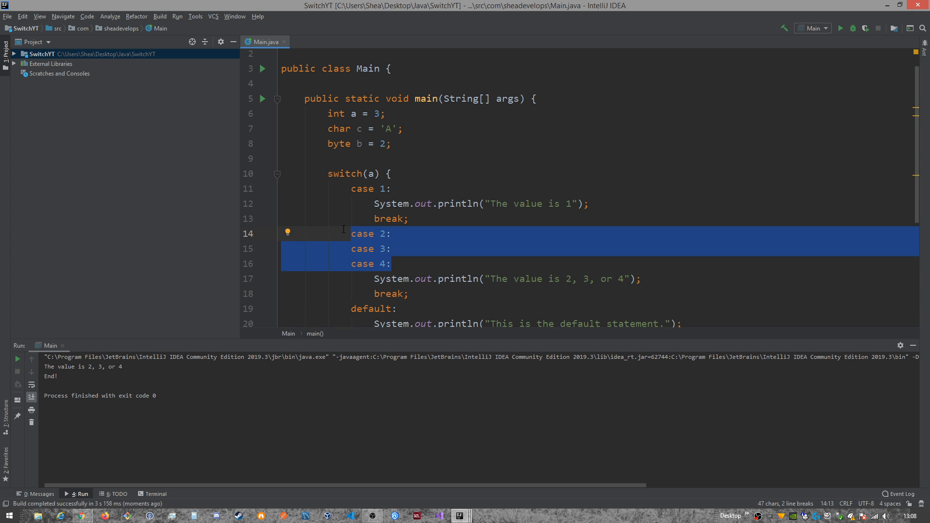
pyautogui.scroll(-3)
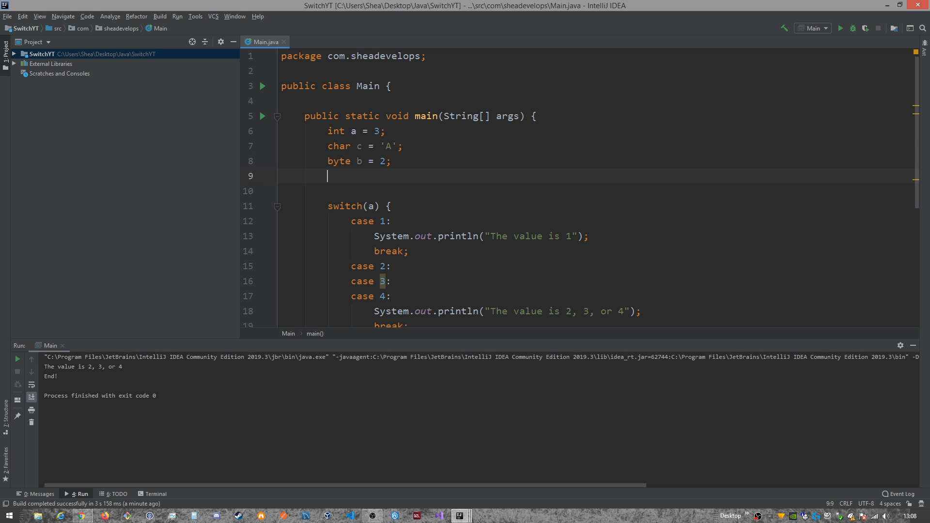
# Step: Declare String test = "Bike"; and switch on test instead of a
pyautogui.write('String')
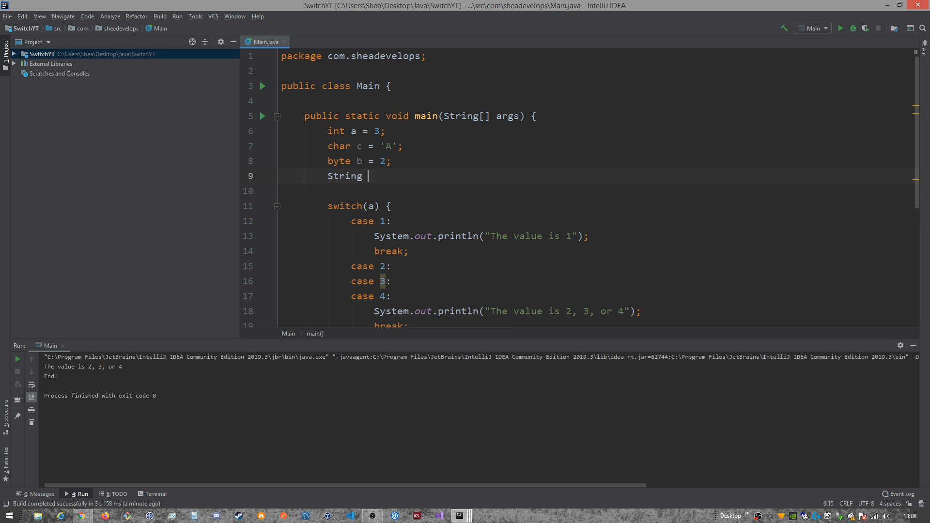
pyautogui.write('test =')
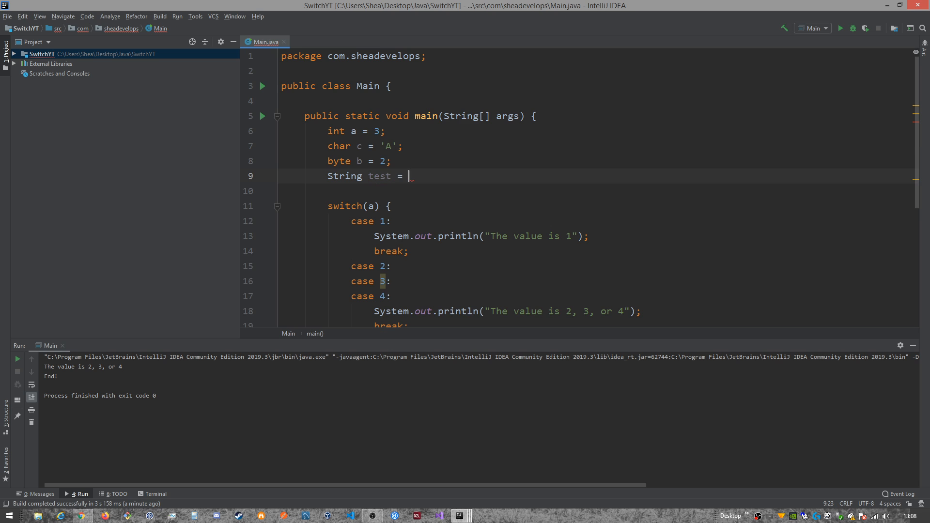
pyautogui.write('""')
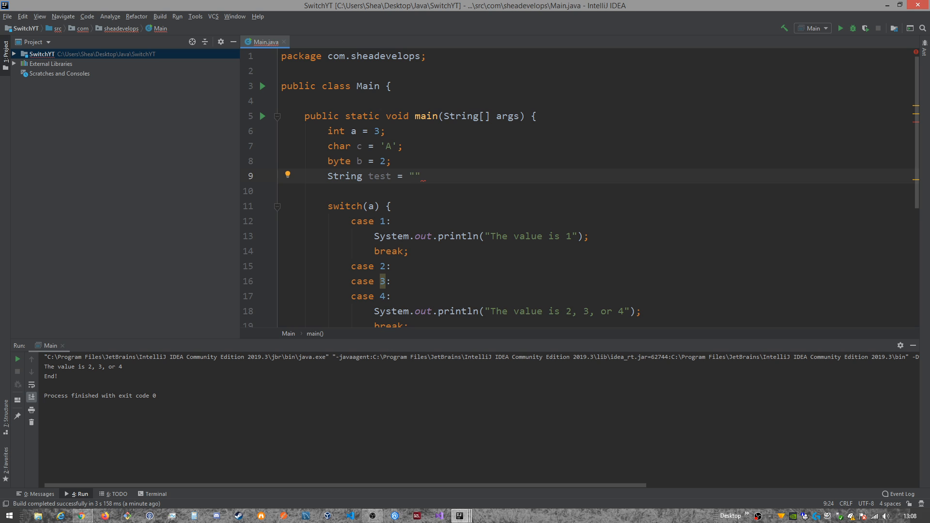
pyautogui.write('Bike')
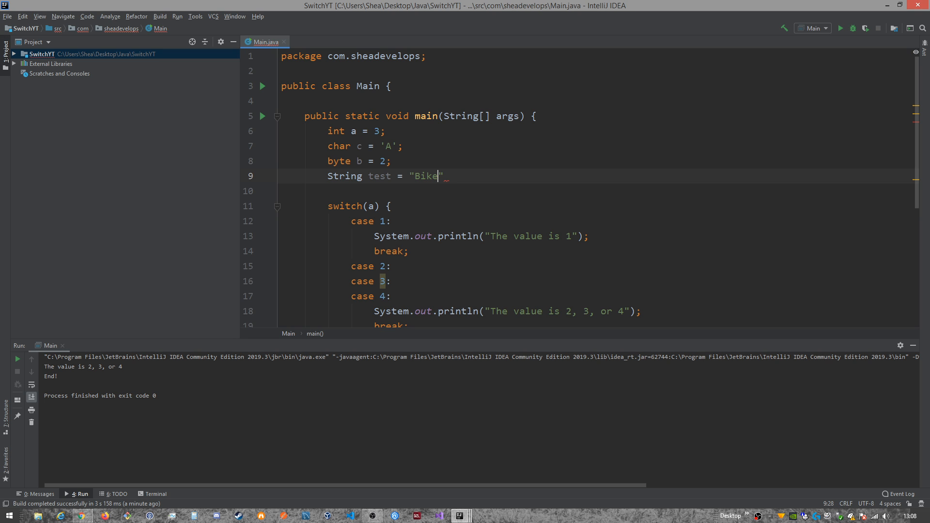
pyautogui.write(';')
pyautogui.click(600, 206)
pyautogui.write('test')
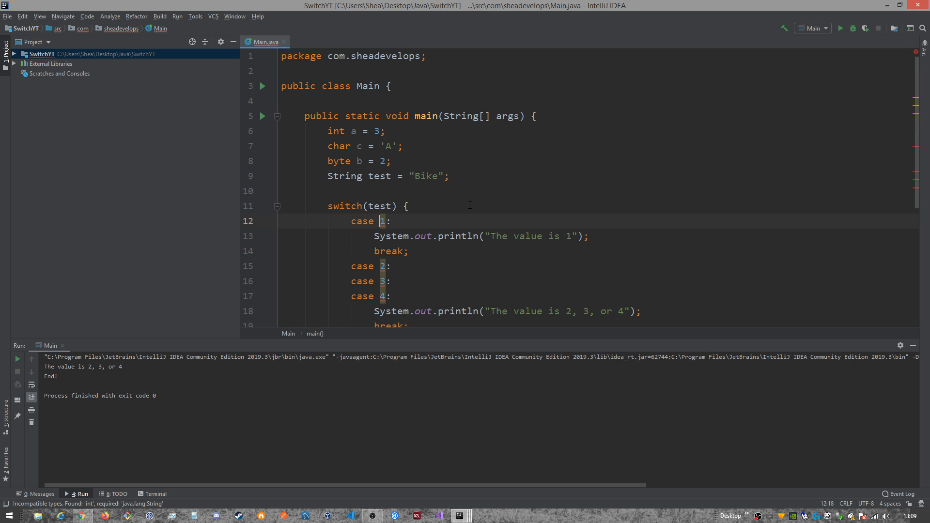
# Step: Relabel case 1 as "Car", case 2 as "Bike", remove case 3, and relabel case 4 as "Boat"
pyautogui.write('"')
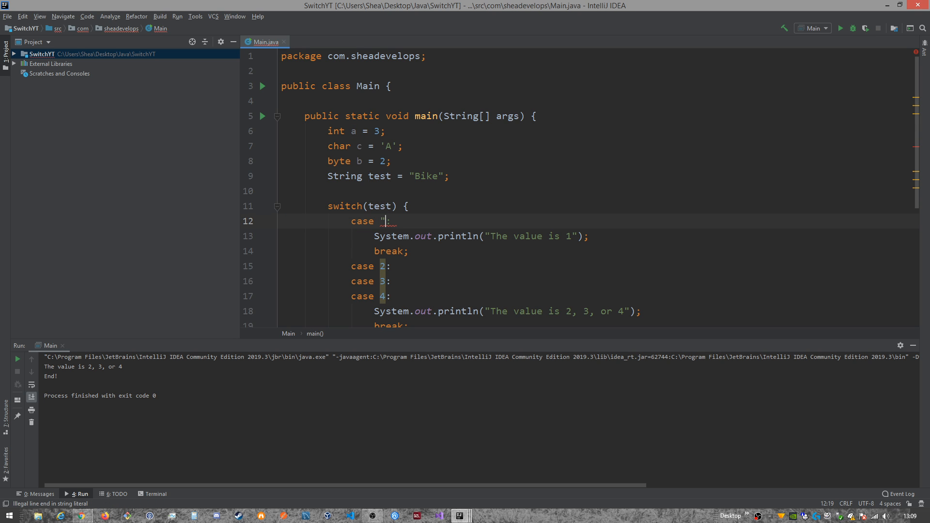
pyautogui.write('"')
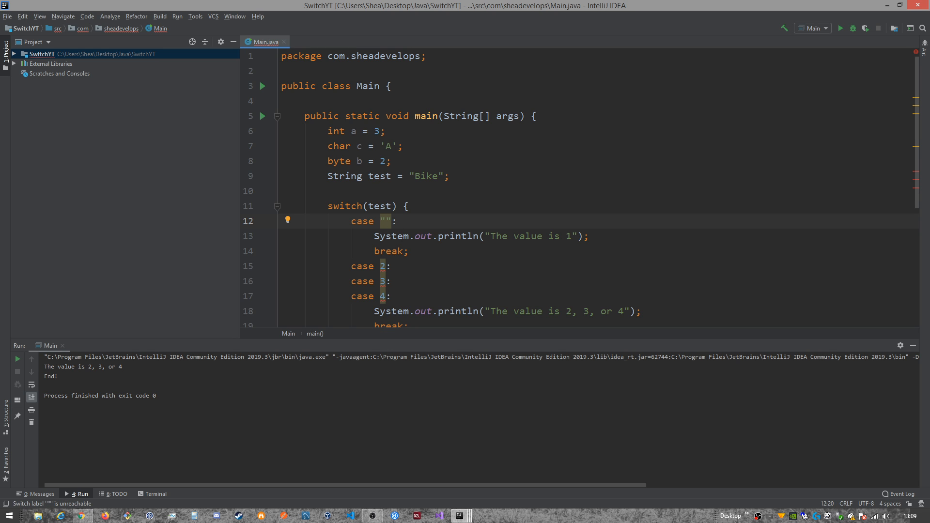
pyautogui.write('Car')
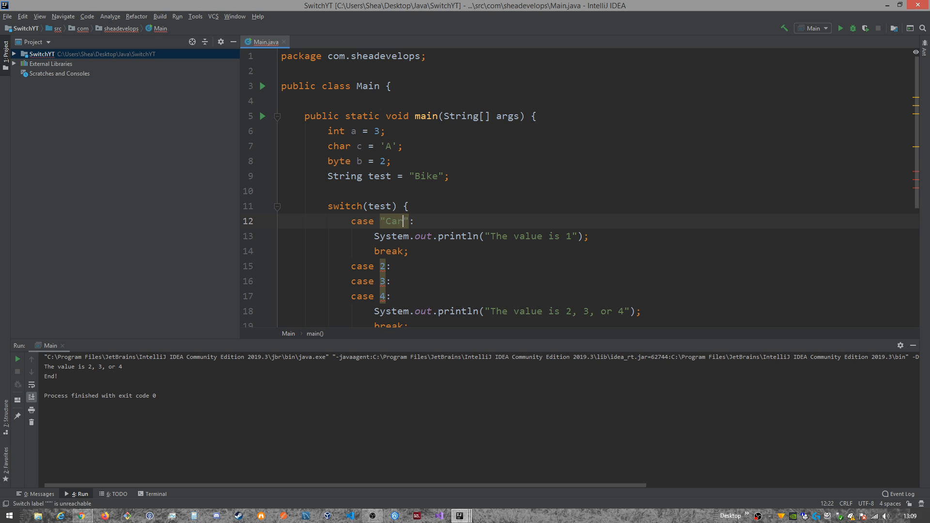
pyautogui.click(383, 266)
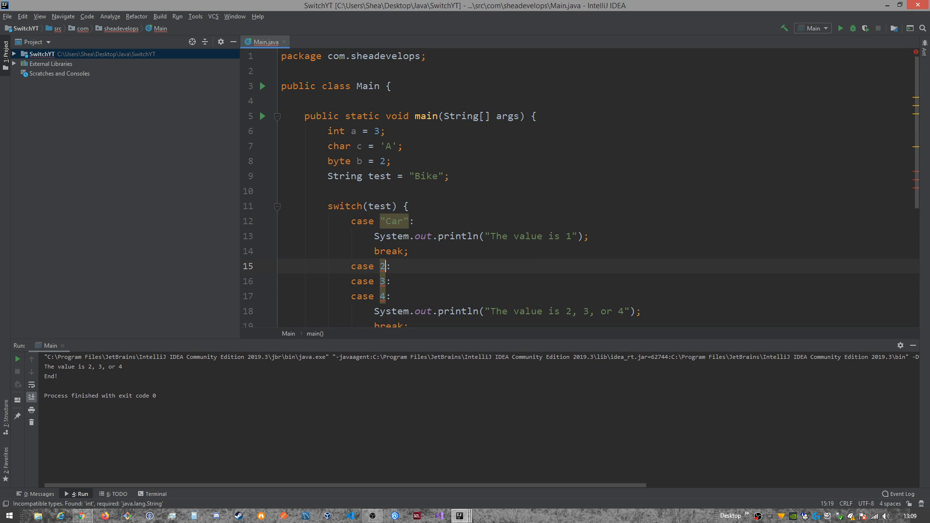
pyautogui.write('"B')
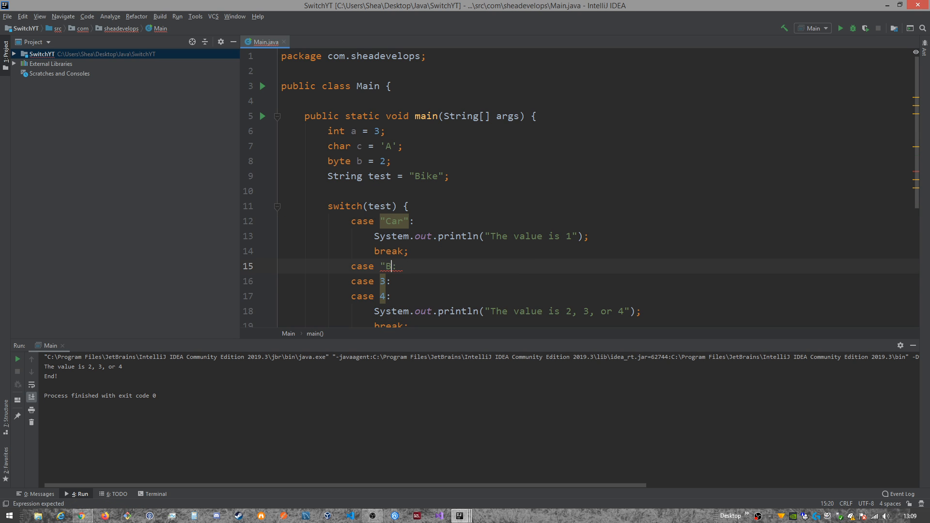
pyautogui.write('ike')
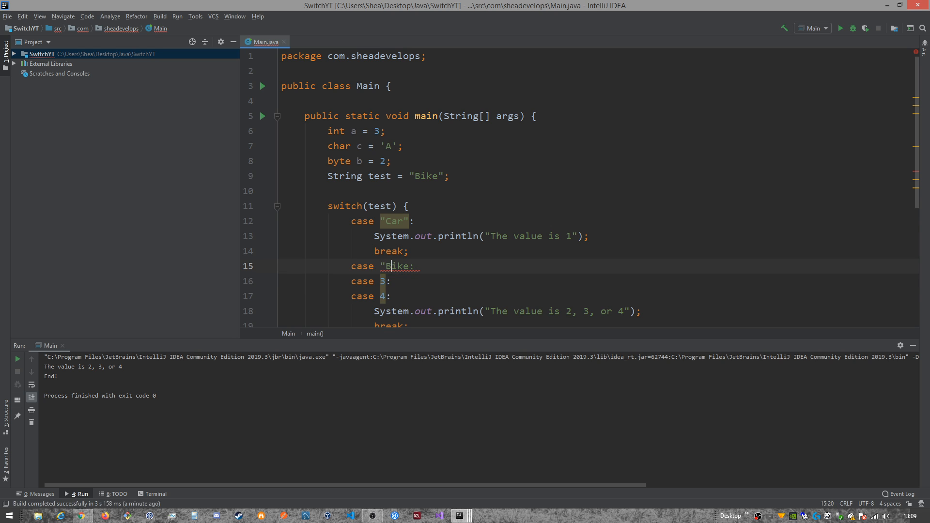
pyautogui.write('"')
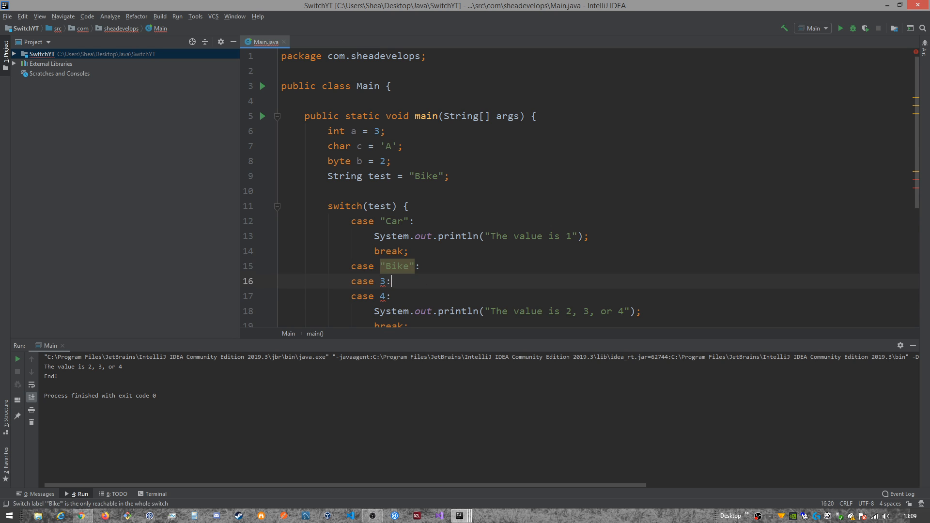
pyautogui.press('Backspace')
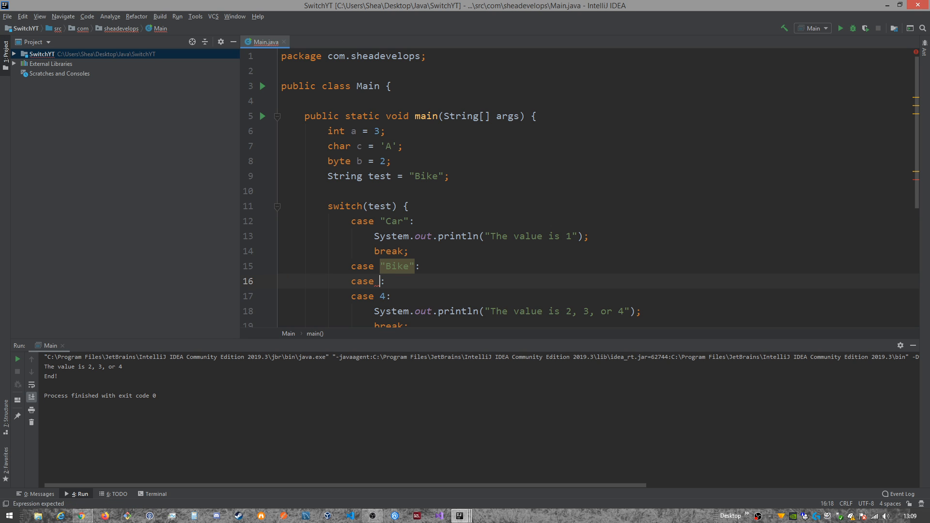
pyautogui.write('""')
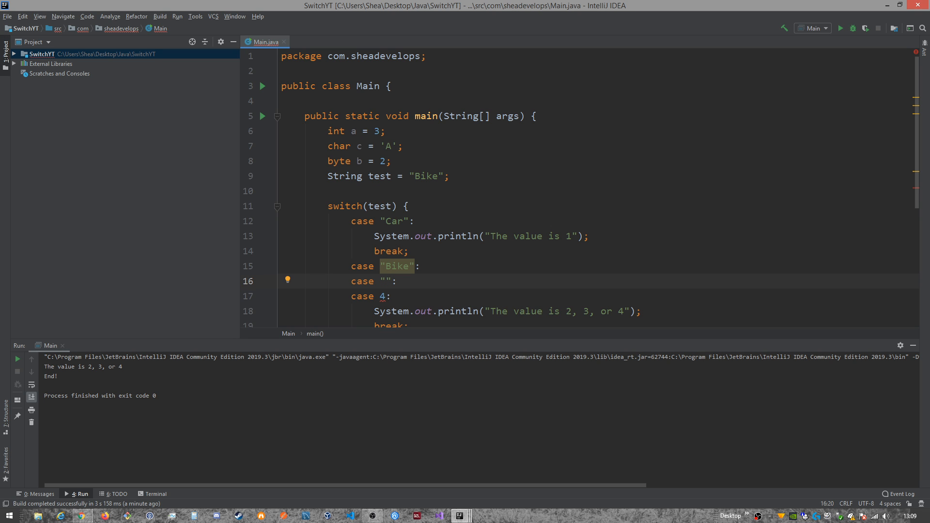
pyautogui.write('Boat')
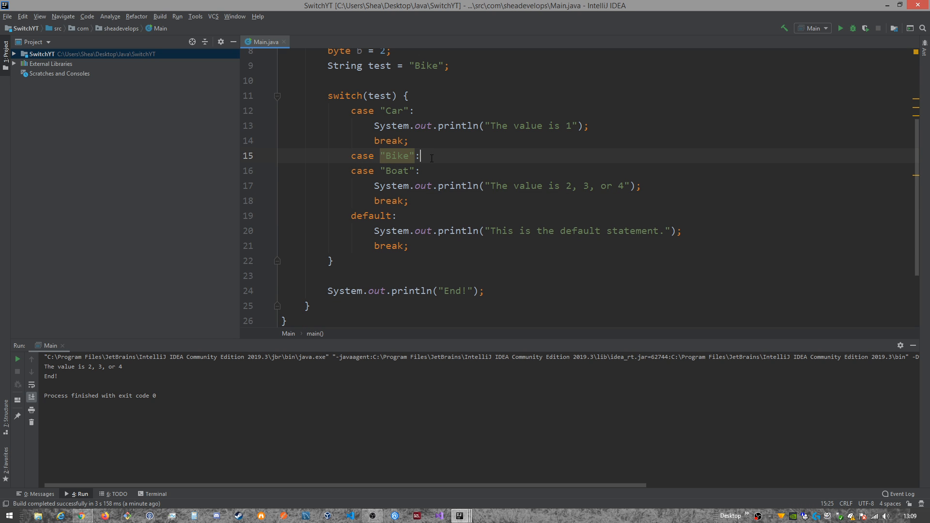
# Step: Insert a sout statement under case "Bike" printing "The value is Bike."
pyautogui.write('sout')
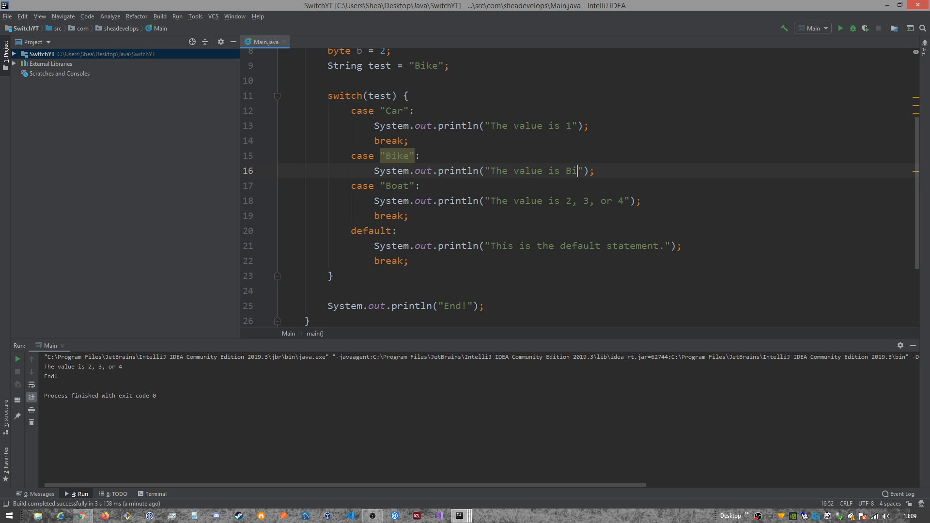
pyautogui.write('ke.')
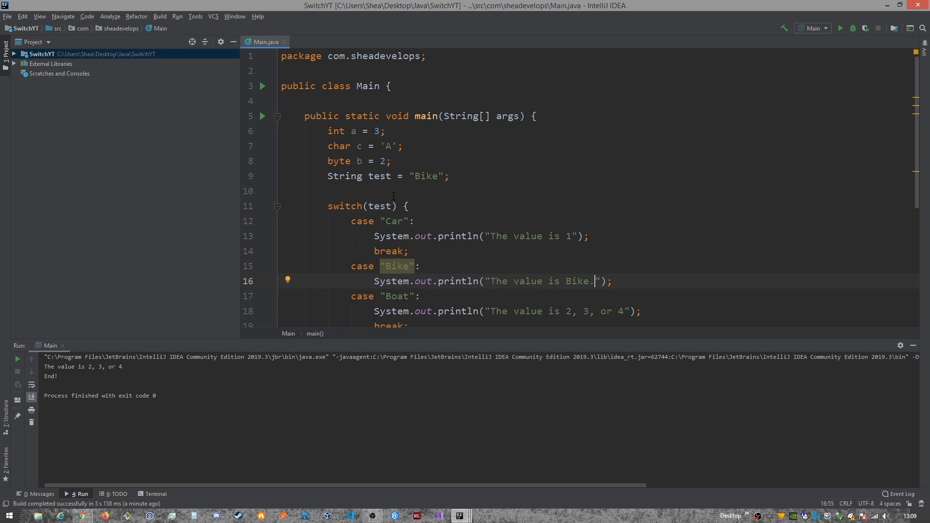
pyautogui.click(571, 235)
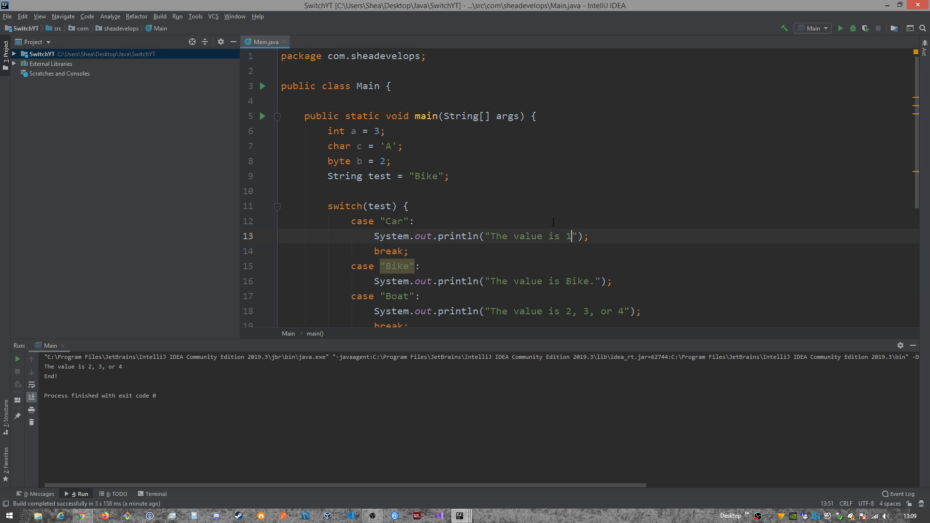
# Step: Change the case messages to "The value is " + test, adding break; after Bike
pyautogui.press('Backspace')
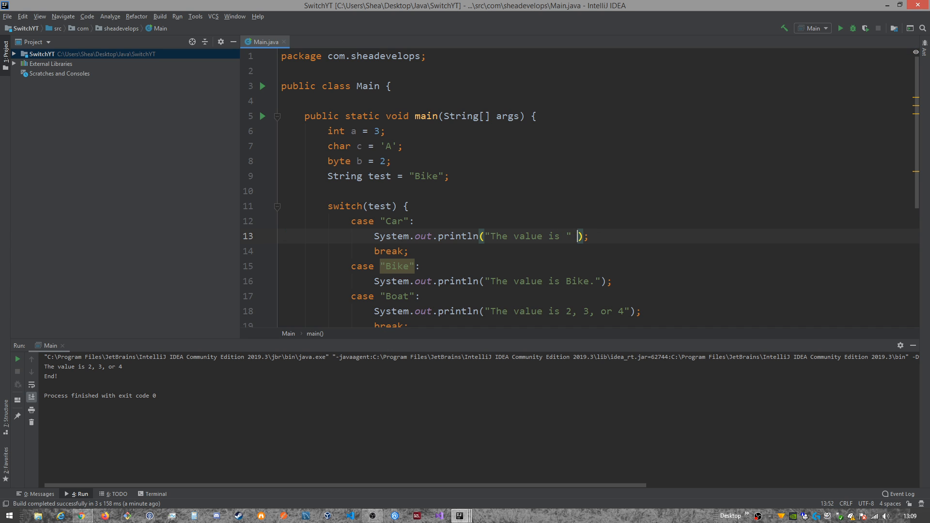
pyautogui.write('+ test')
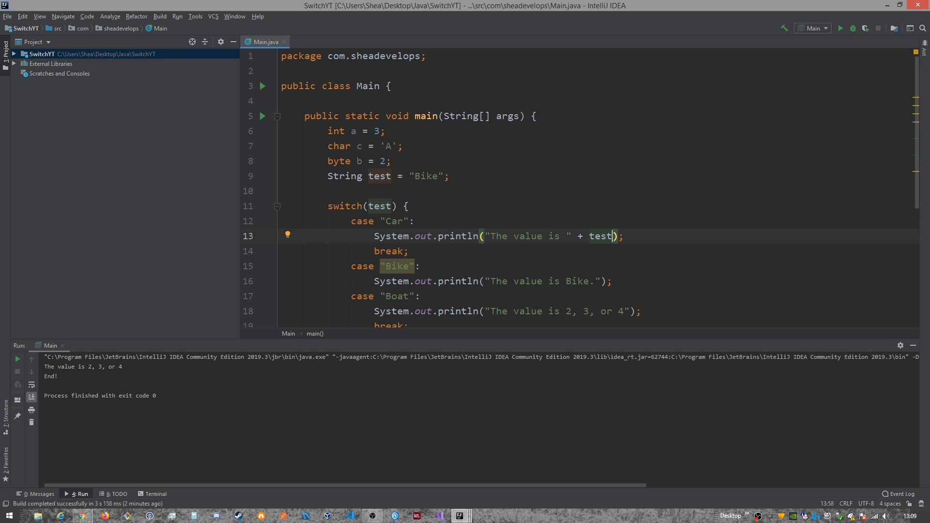
pyautogui.scroll(-3)
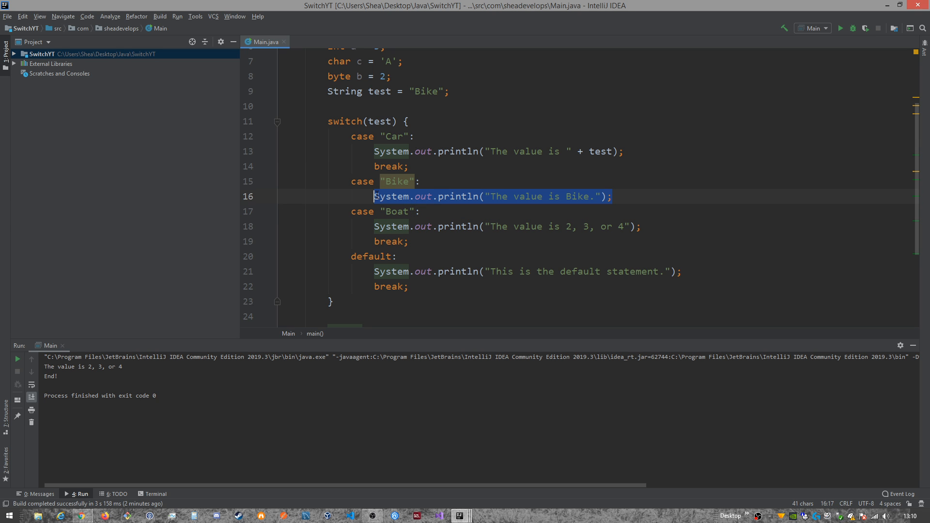
pyautogui.write('" + test);')
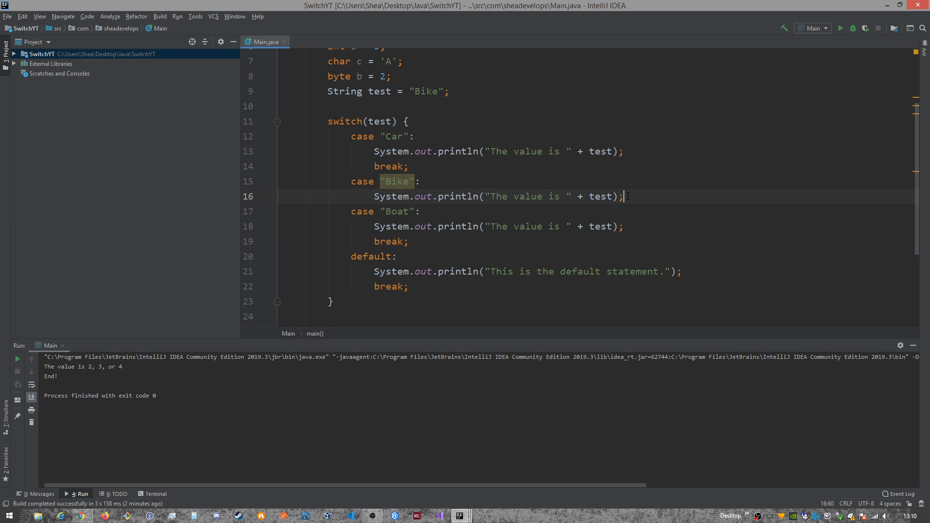
pyautogui.write('break;')
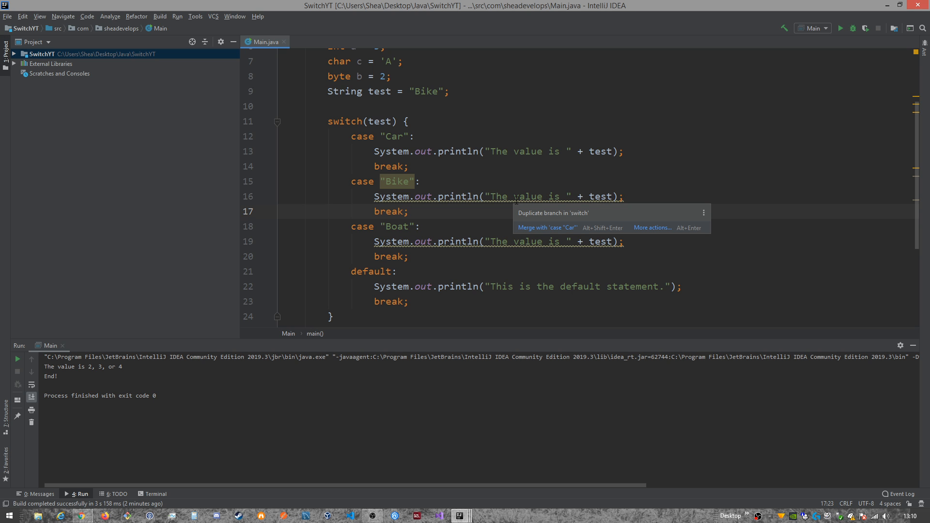
pyautogui.moveTo(546, 230)
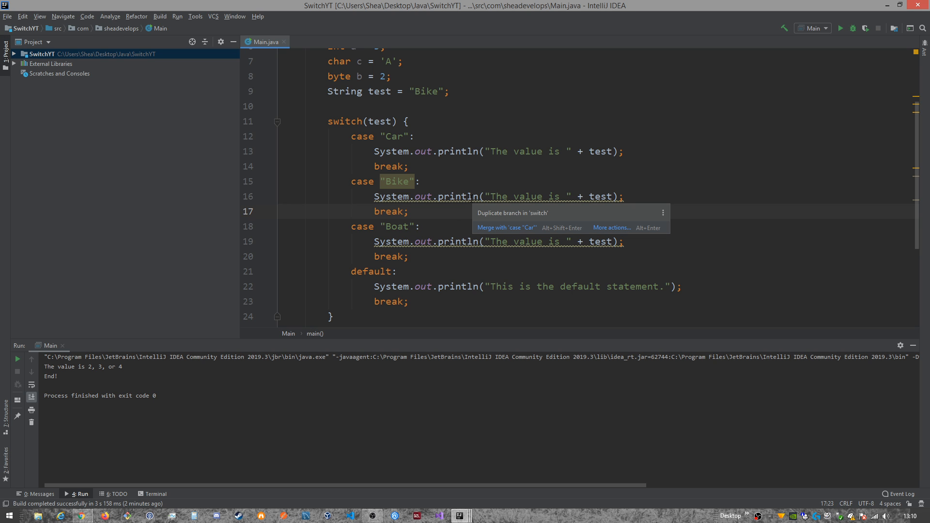
pyautogui.moveTo(507, 228)
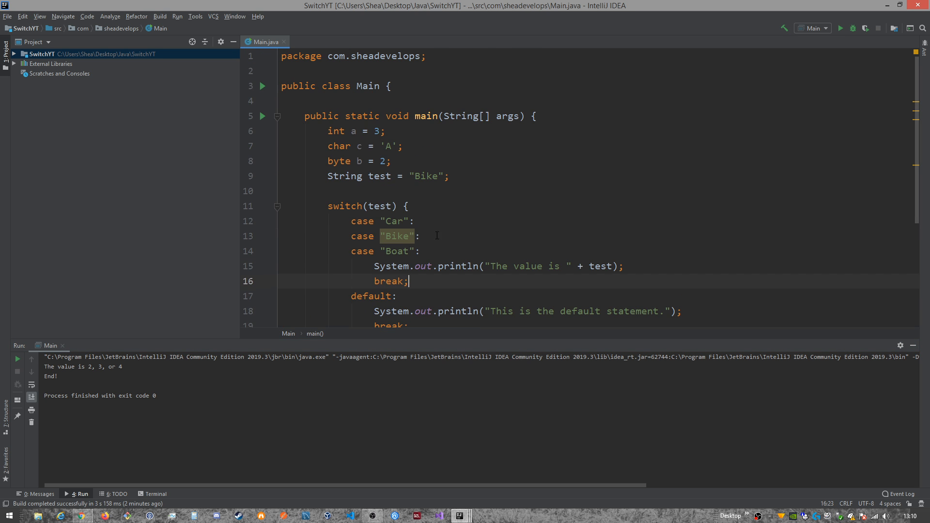
# Step: Copy the shared println statement toward the other string cases
pyautogui.moveTo(373, 266); pyautogui.dragTo(513, 266)
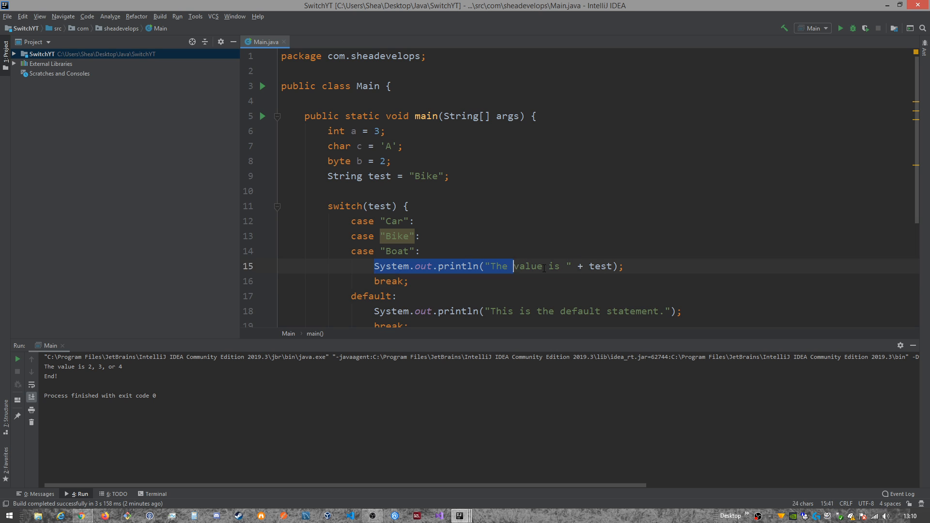
pyautogui.click(623, 265)
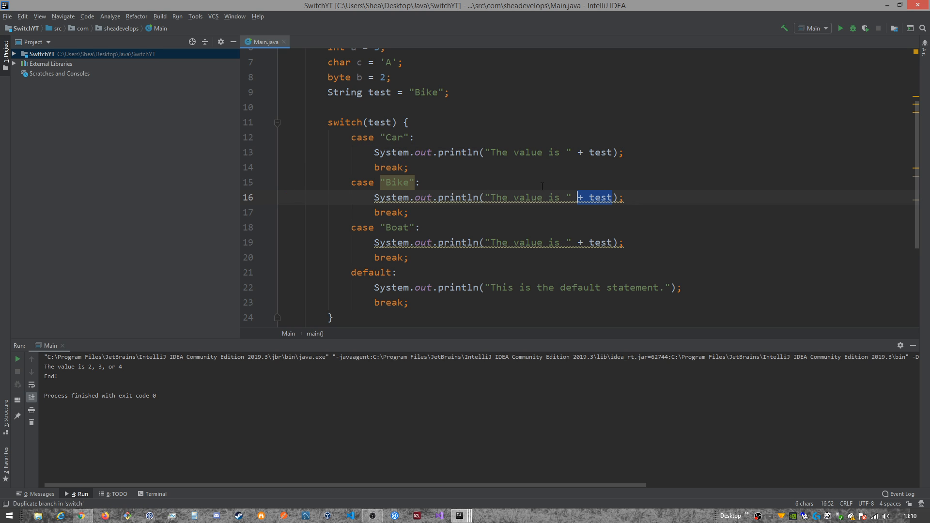
# Step: Replace + test with the fixed words bike, boat and car inside the three messages
pyautogui.press('Delete')
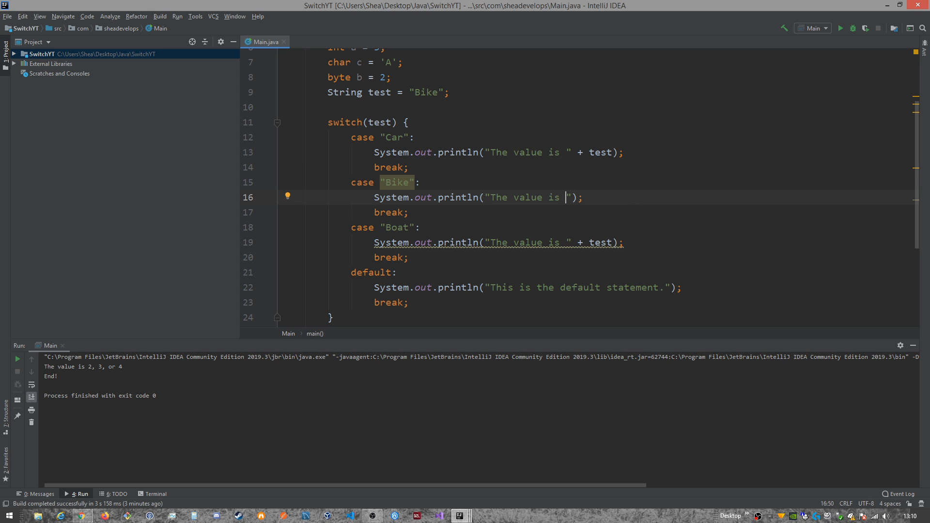
pyautogui.write('bike')
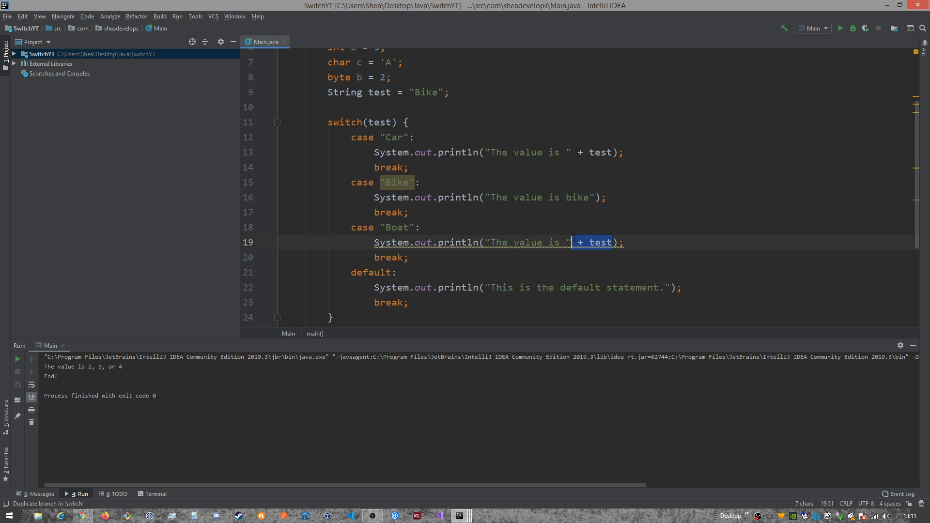
pyautogui.press('Delete')
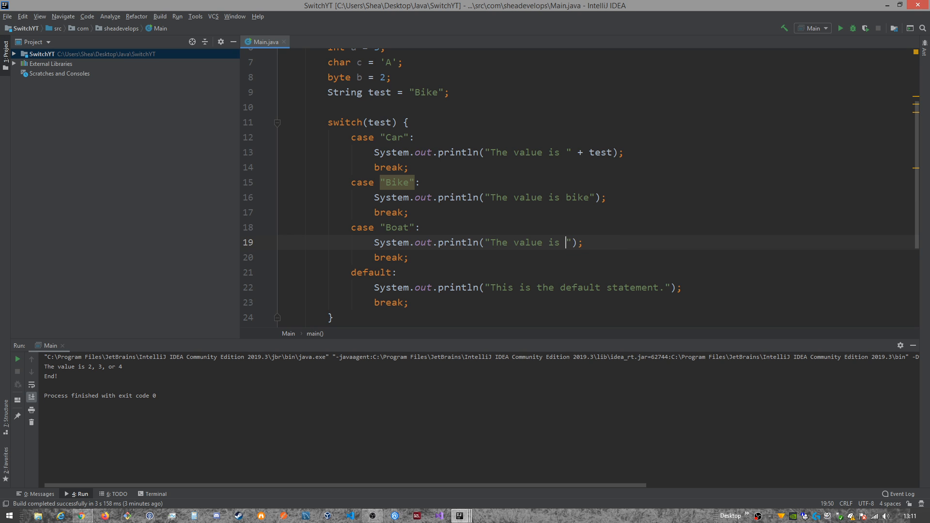
pyautogui.write('boat')
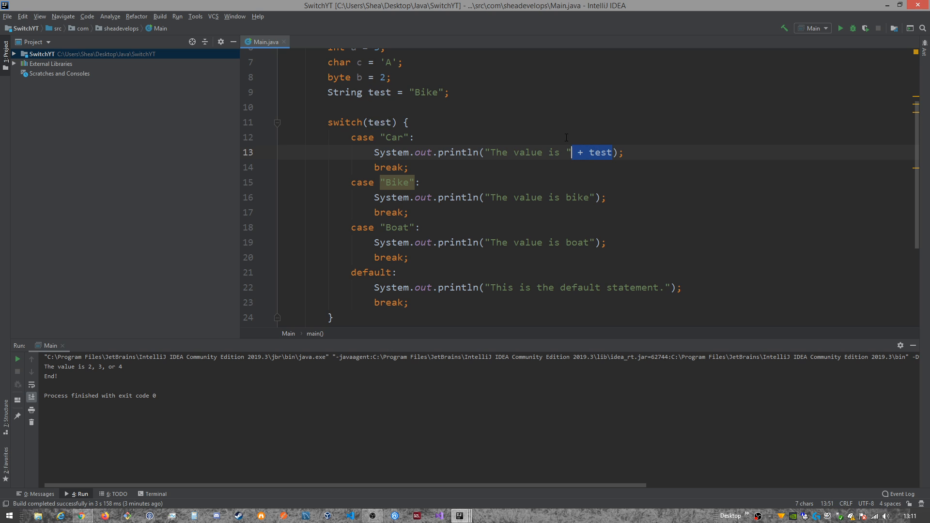
pyautogui.press('Delete')
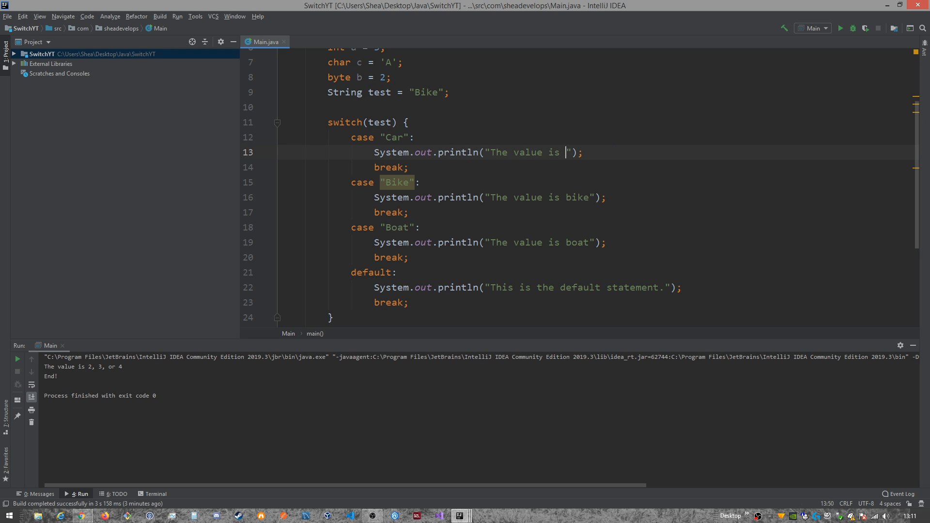
pyautogui.write('car')
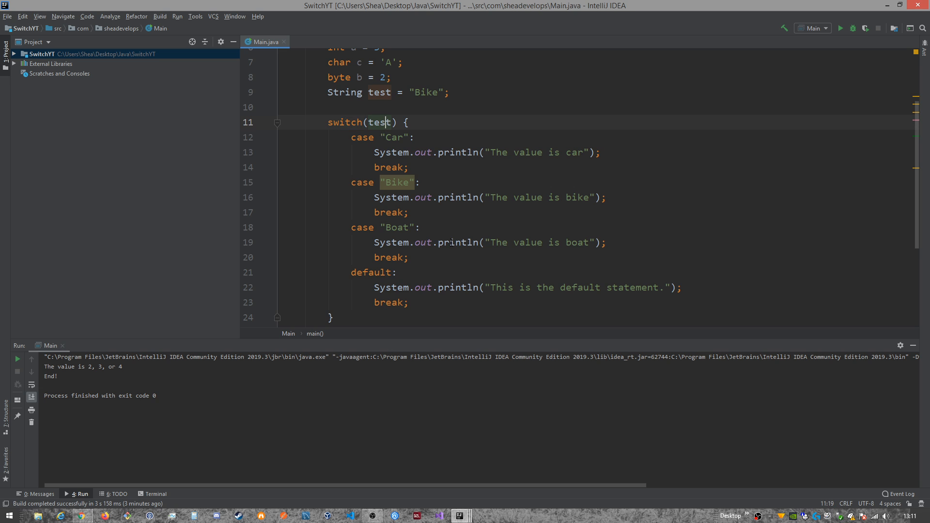
pyautogui.scroll(-3)
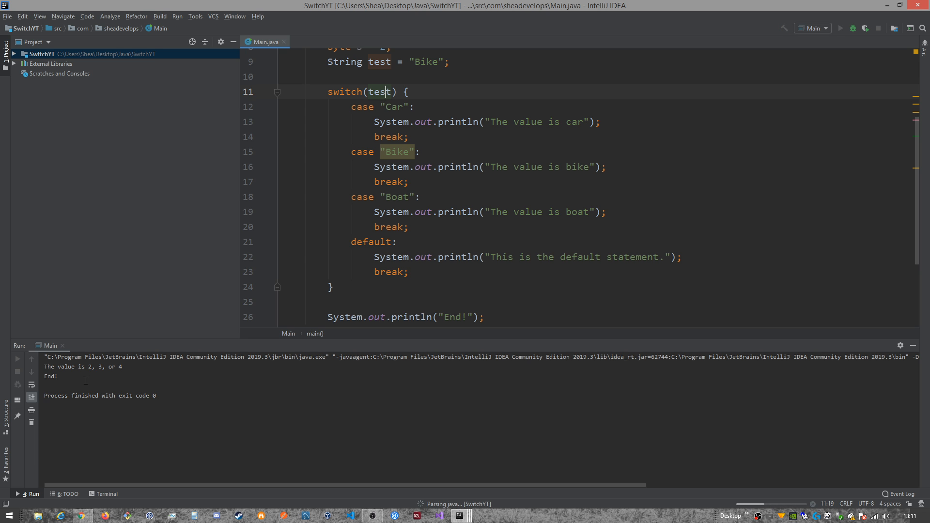
# Step: Run Main and check that the console shows "The value is bike" then "End!"
pyautogui.click(840, 28)
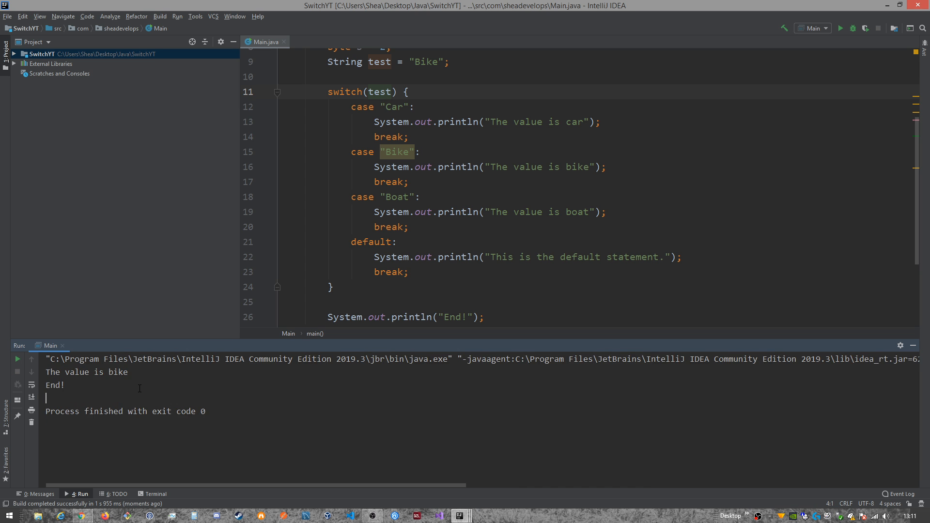
pyautogui.moveTo(47, 372); pyautogui.dragTo(77, 400)
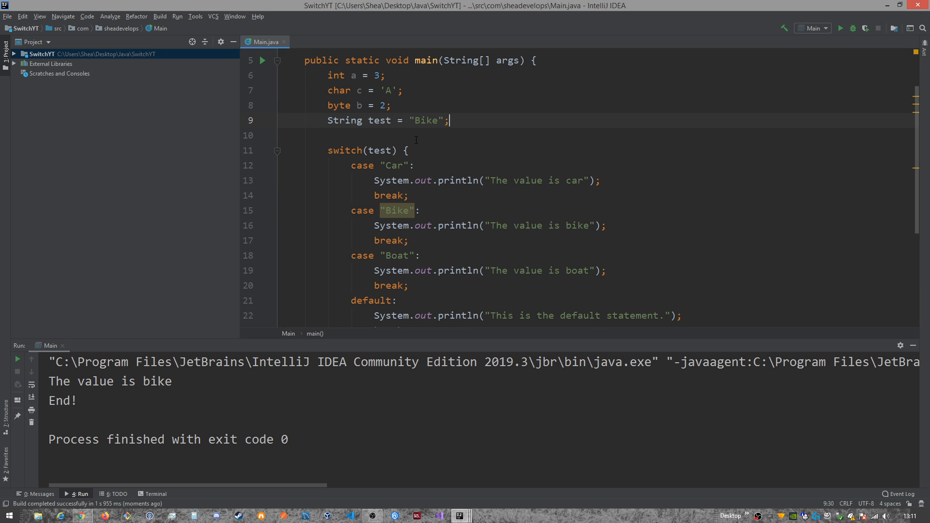
# Step: Below the switch, add if (test == "Bike") printing "Do something."
pyautogui.scroll(-3)
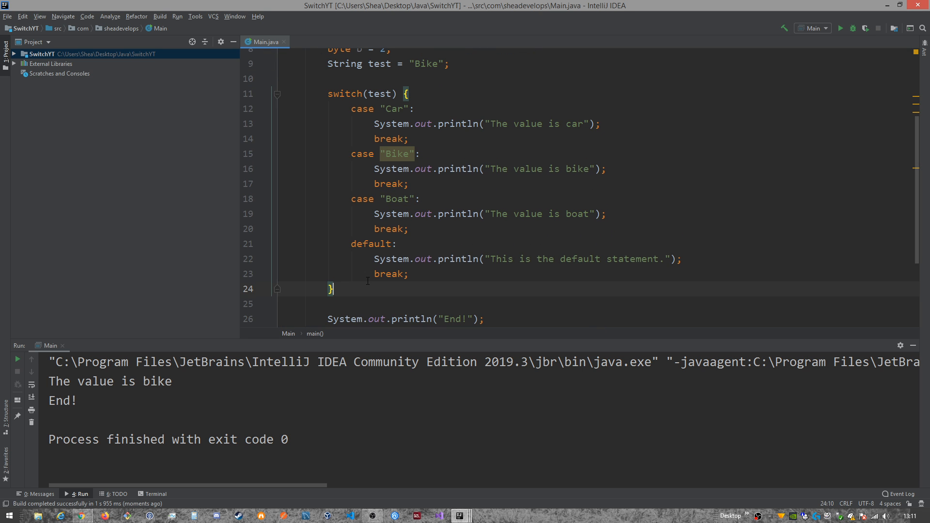
pyautogui.write('if(')
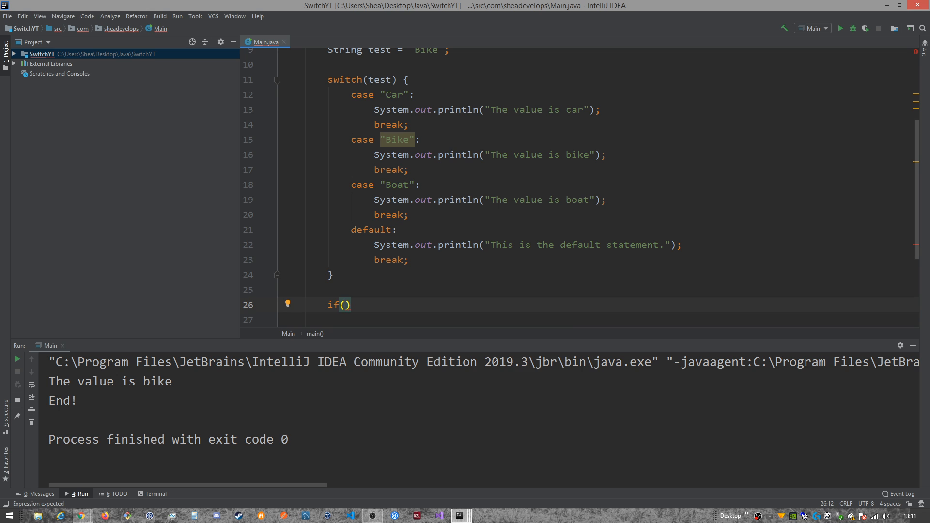
pyautogui.write('test =')
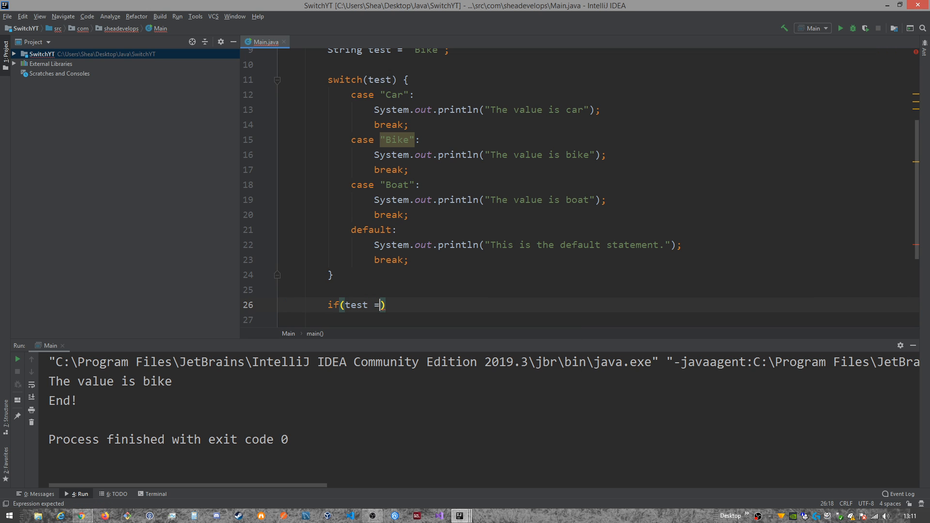
pyautogui.press('backspace')
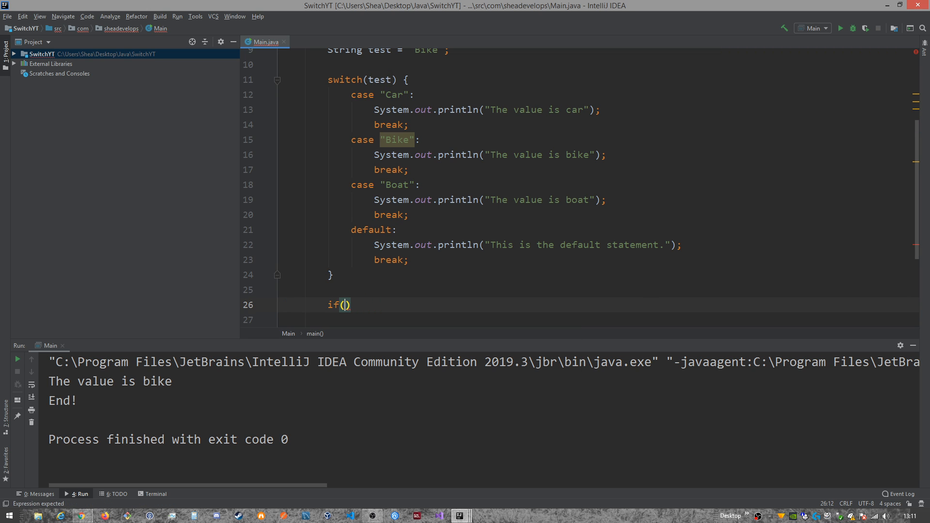
pyautogui.write('test == "')
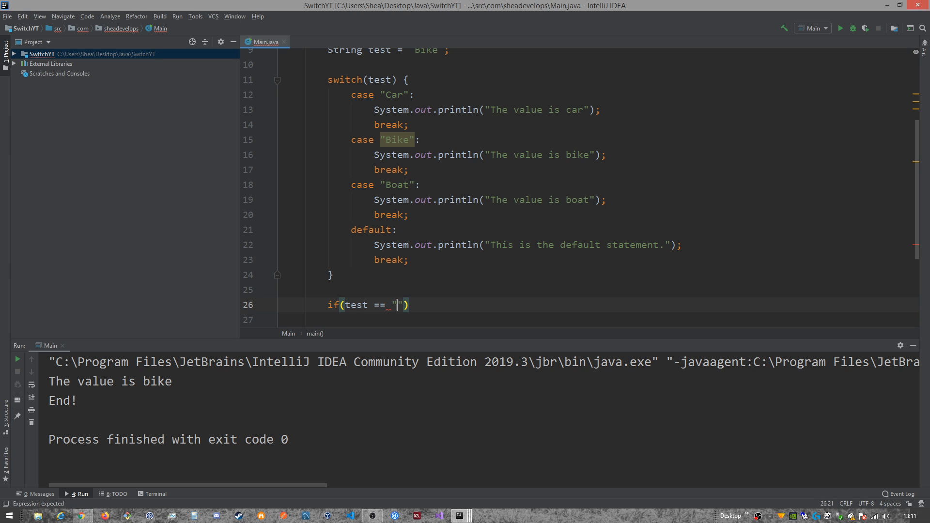
pyautogui.write('Bike')
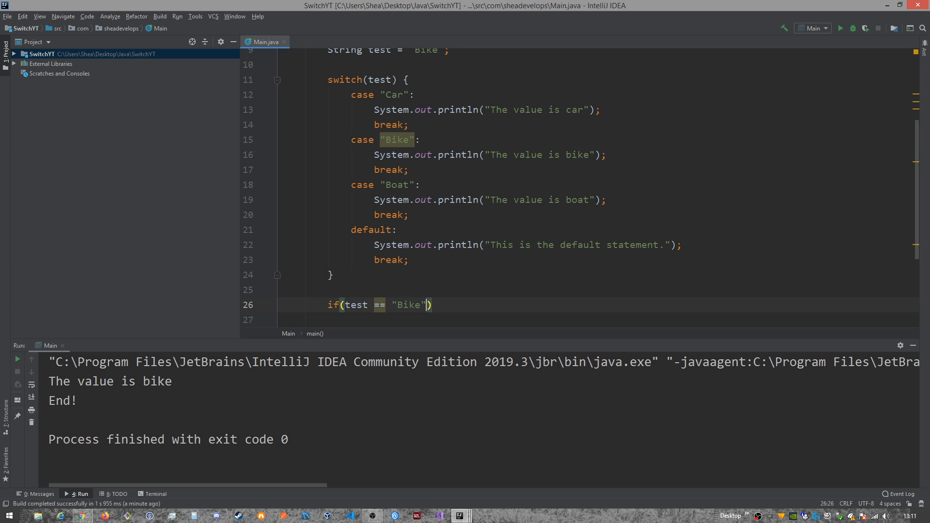
pyautogui.write('{')
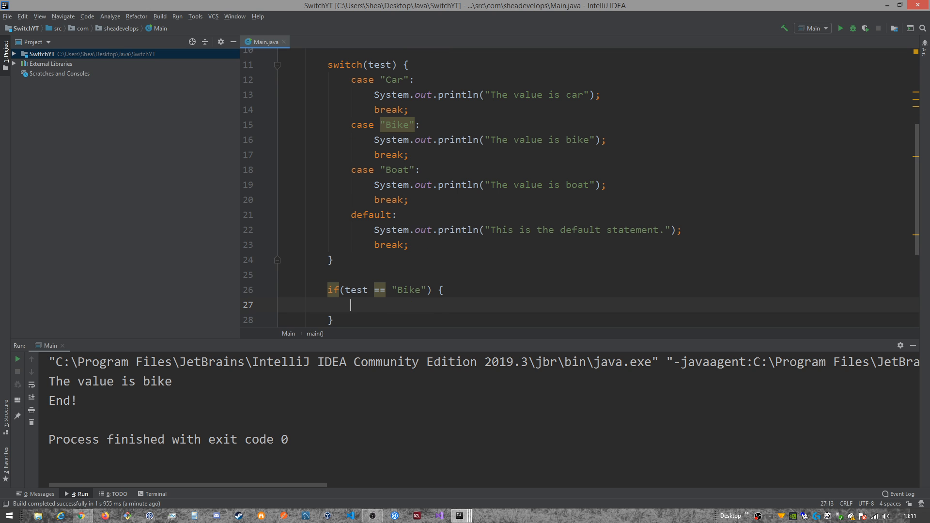
pyautogui.write('System.out.println();')
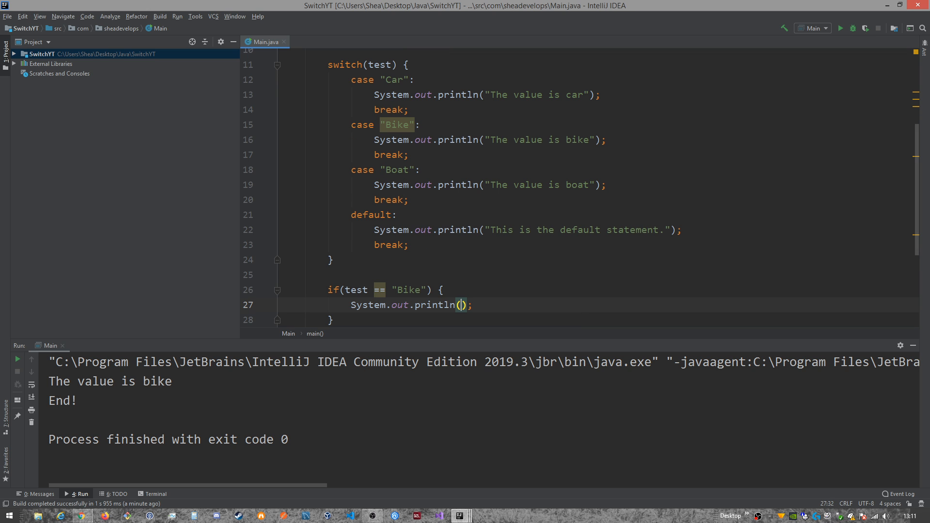
pyautogui.write('"Do"')
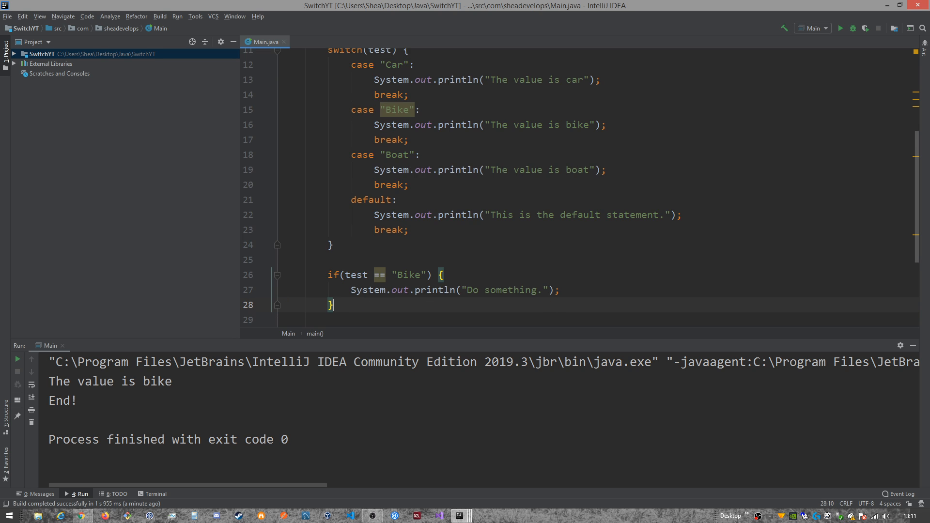
# Step: Add an else if (test == "Car") branch printing "Do something else."
pyautogui.write('else')
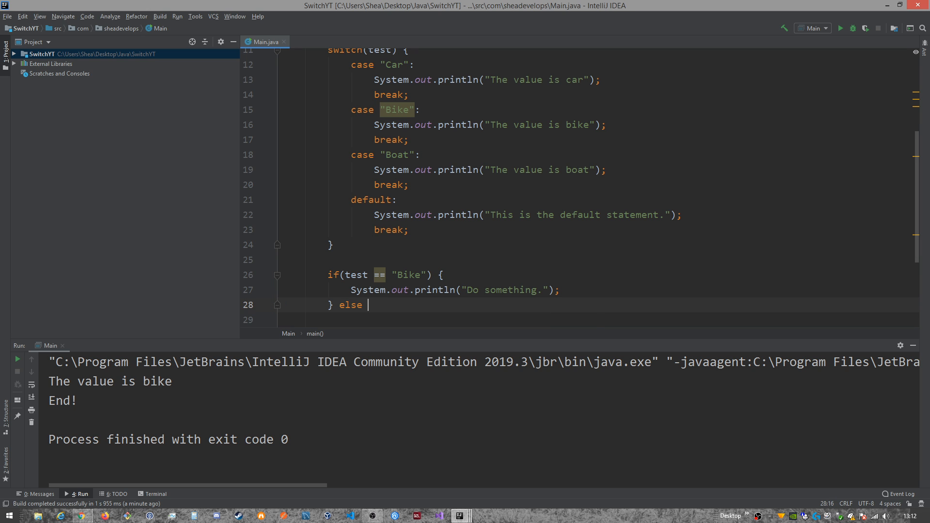
pyautogui.write('if(test)')
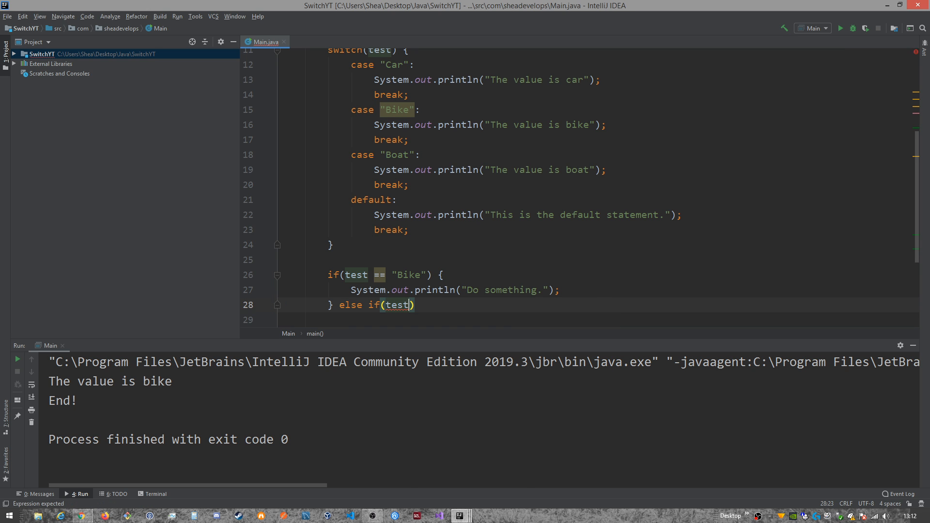
pyautogui.write('== ""')
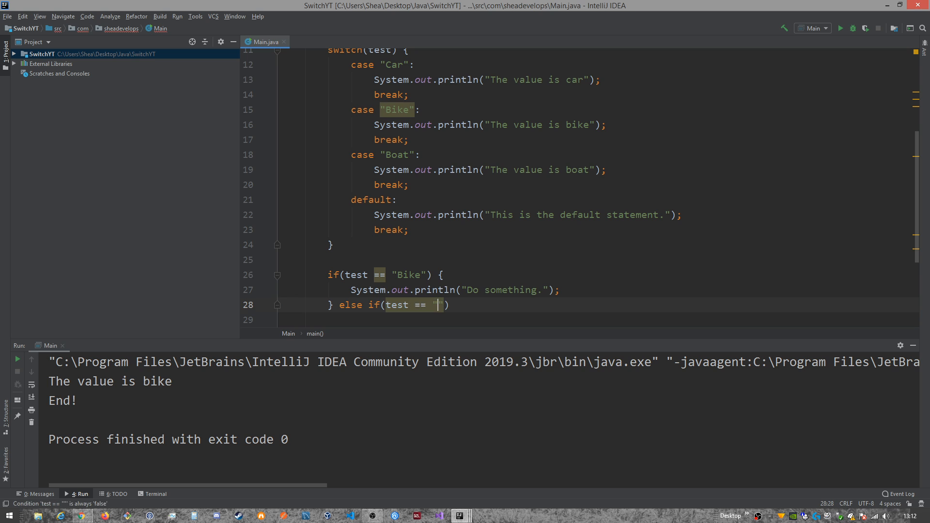
pyautogui.write('Car')
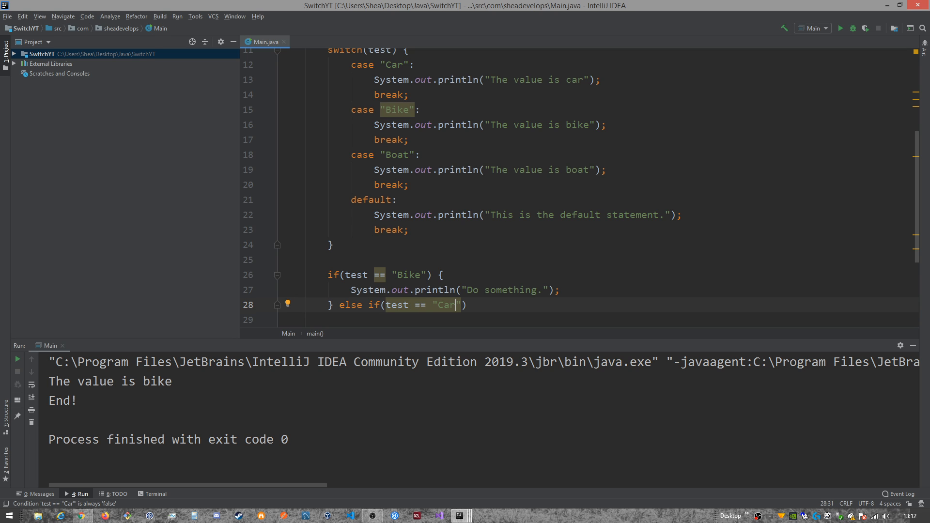
pyautogui.write('{')
pyautogui.write('System.out.println();')
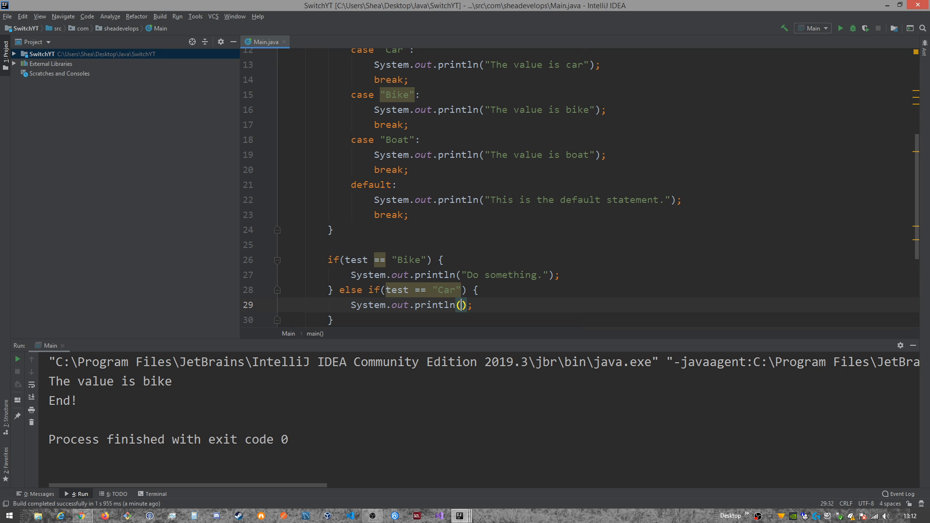
pyautogui.write('"Do something else."')
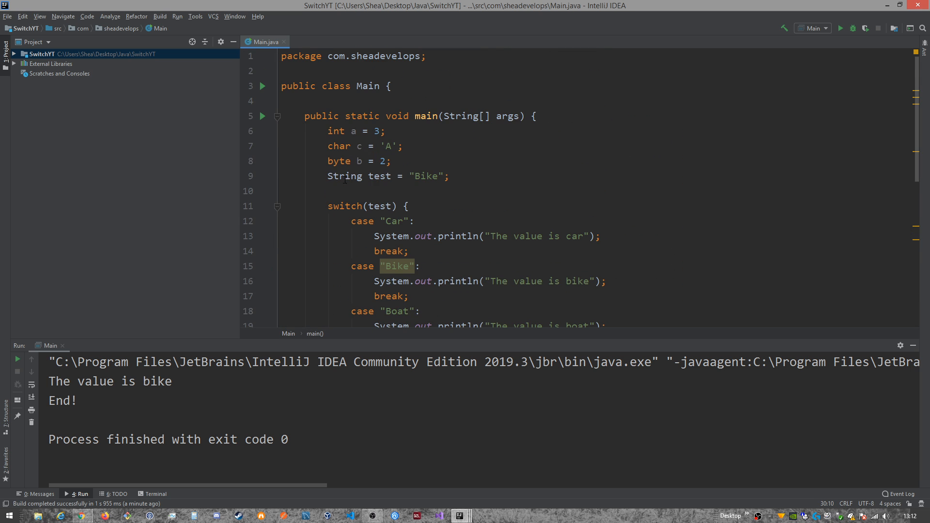
# Step: Scroll through the rerun's console output showing "Do something." before "End!"
pyautogui.scroll(-3)
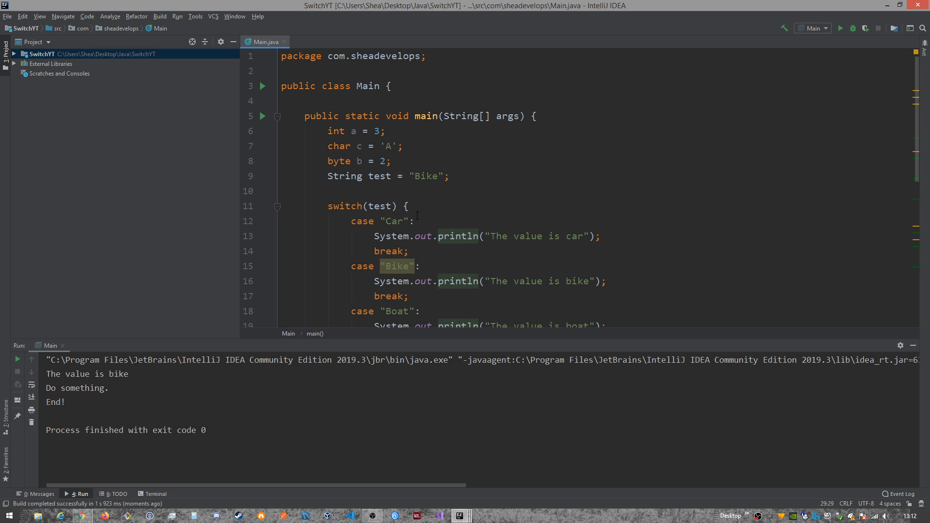
pyautogui.scroll(-3)
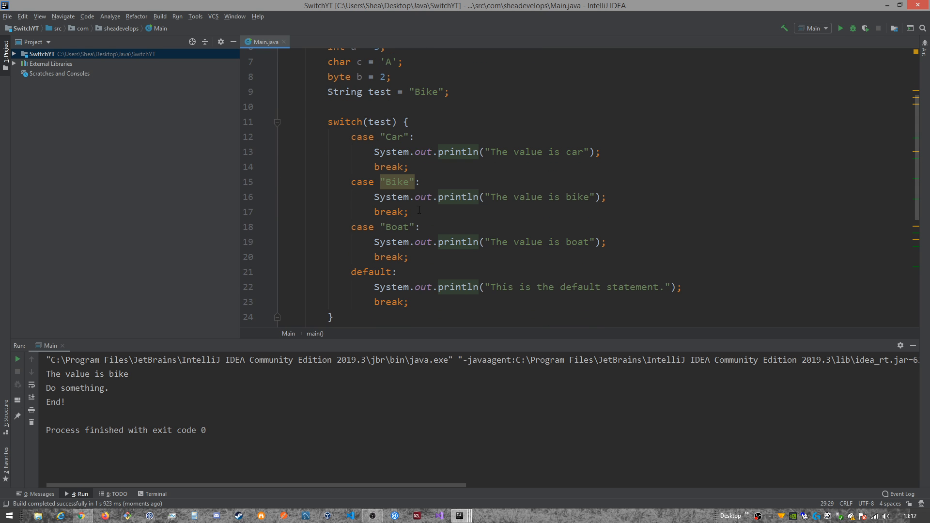